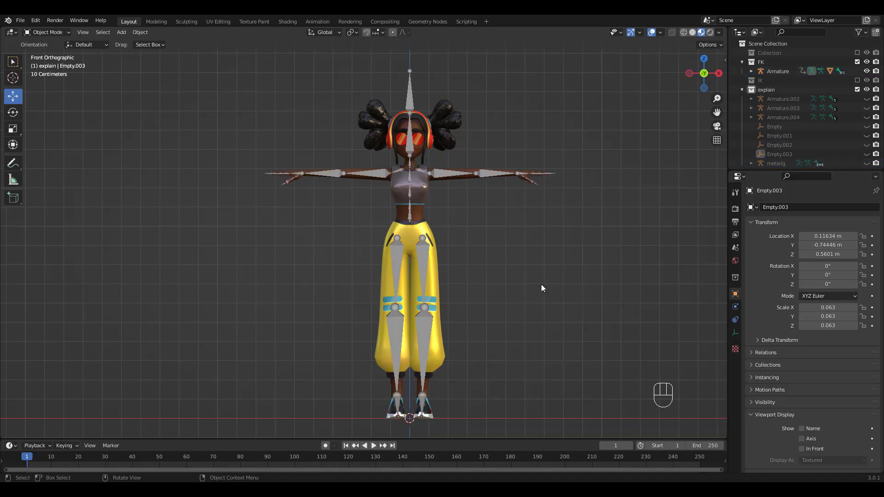
- In Pose Mode, rotate the FK character's left leg upward and turn the left forearm around Y
{"action": "left_click_drag", "start_coordinate": [541, 287], "coordinate": [439, 253]}
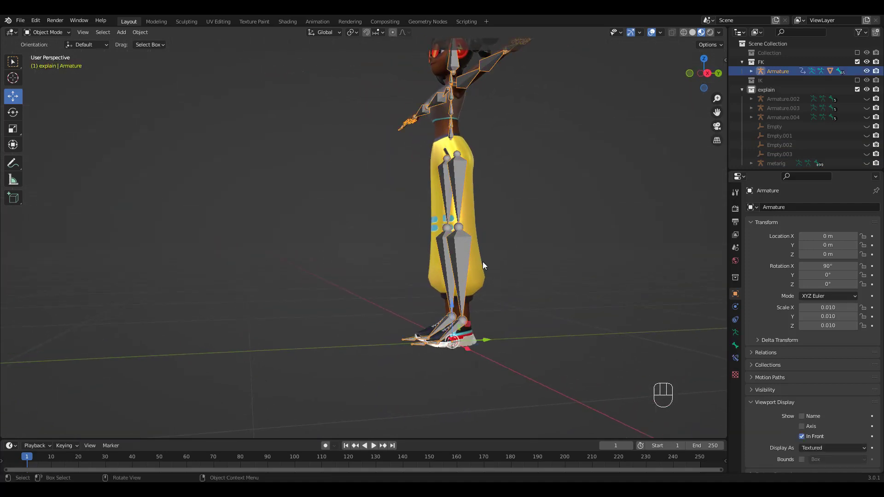
{"action": "key", "text": "ctrl+Tab"}
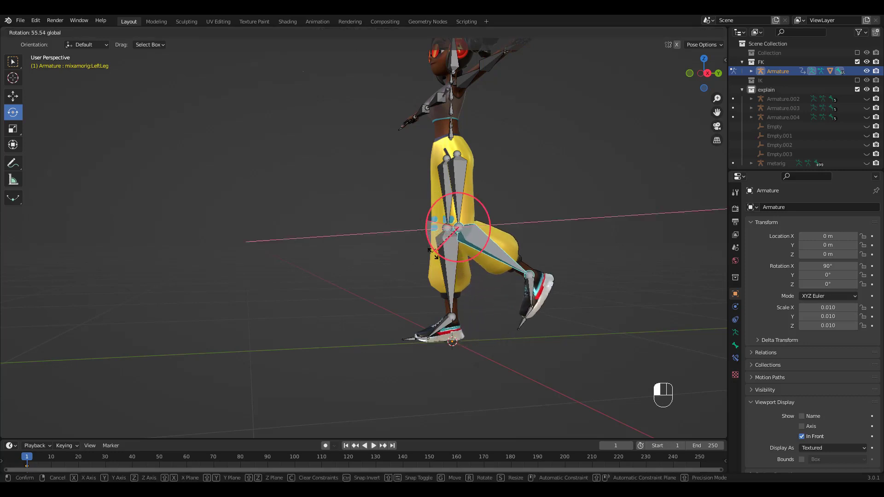
{"action": "left_click", "coordinate": [451, 226]}
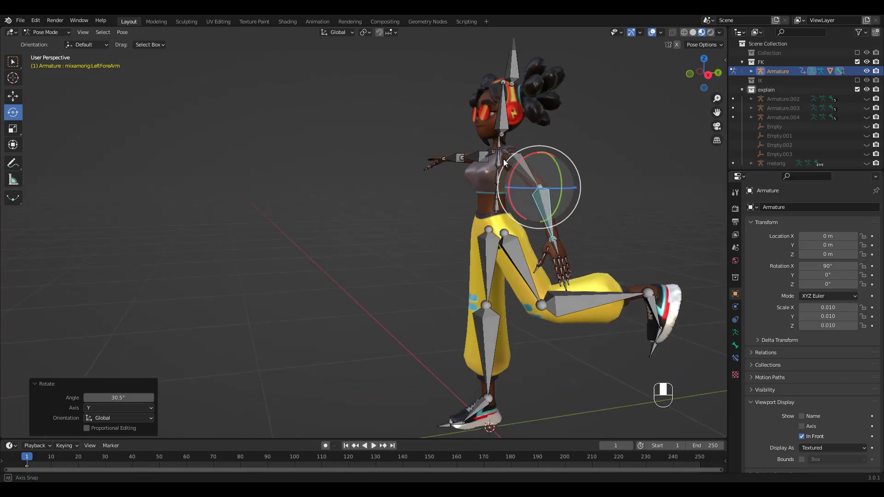
{"action": "left_click_drag", "start_coordinate": [505, 164], "coordinate": [538, 178]}
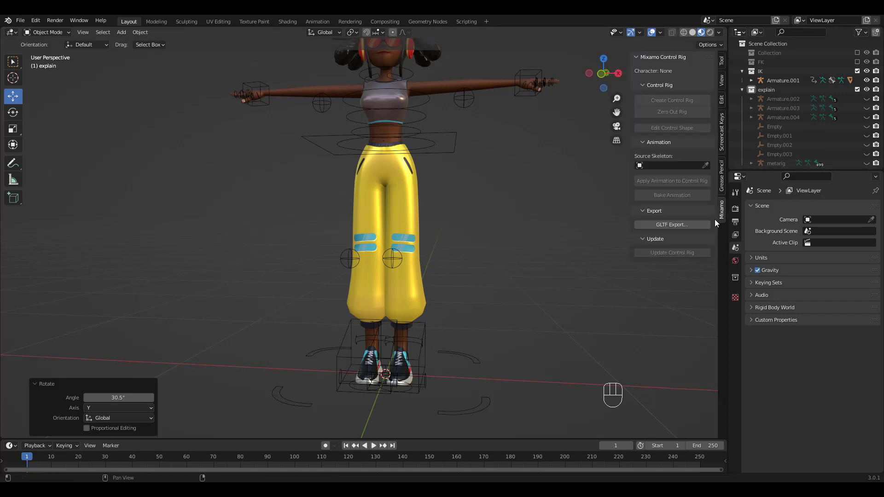
{"action": "mouse_move", "coordinate": [576, 255]}
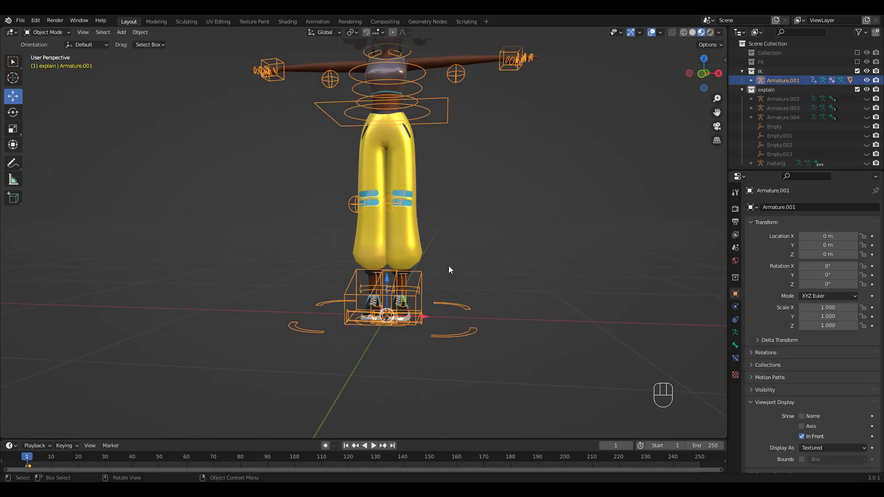
- In Pose Mode, move the Ctrl_Foot_IK_Left control to raise the left foot
{"action": "key", "text": "ctrl+Tab"}
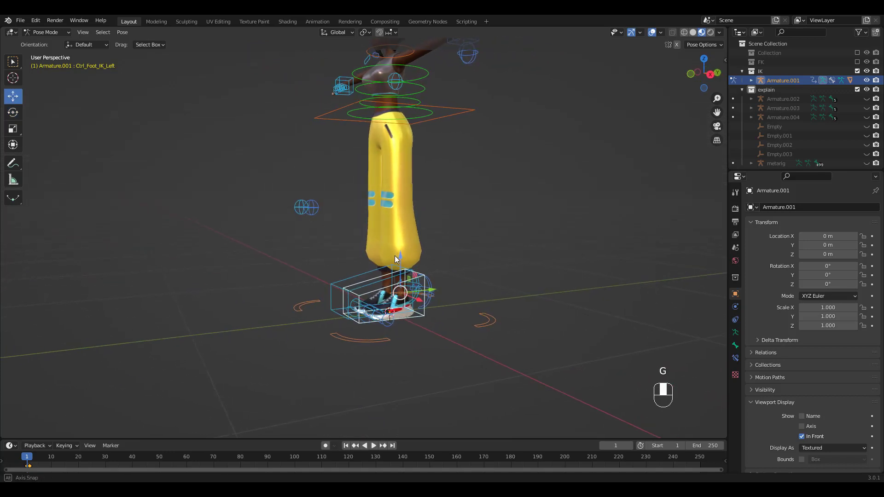
{"action": "left_click_drag", "start_coordinate": [394, 298], "coordinate": [352, 246]}
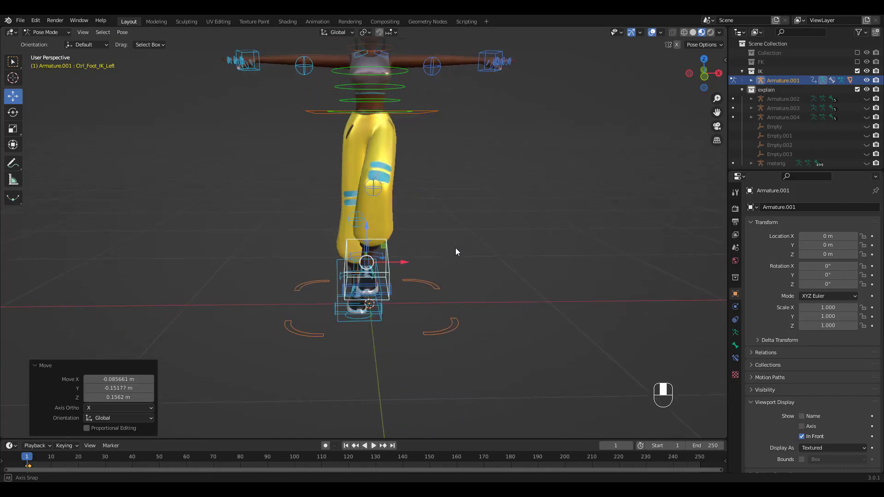
{"action": "left_click_drag", "start_coordinate": [369, 262], "coordinate": [440, 262]}
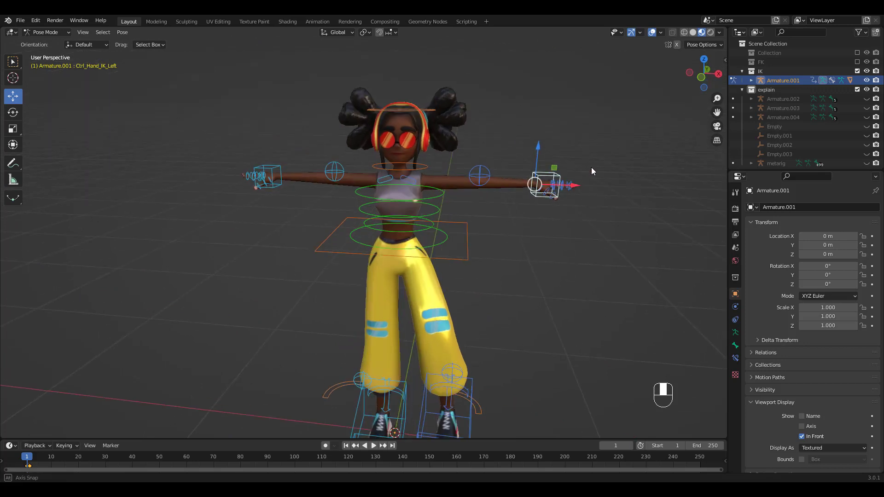
- Move and rotate Ctrl_Hand_IK_Left to lower the left arm beside the body
{"action": "left_click_drag", "start_coordinate": [550, 184], "coordinate": [482, 282]}
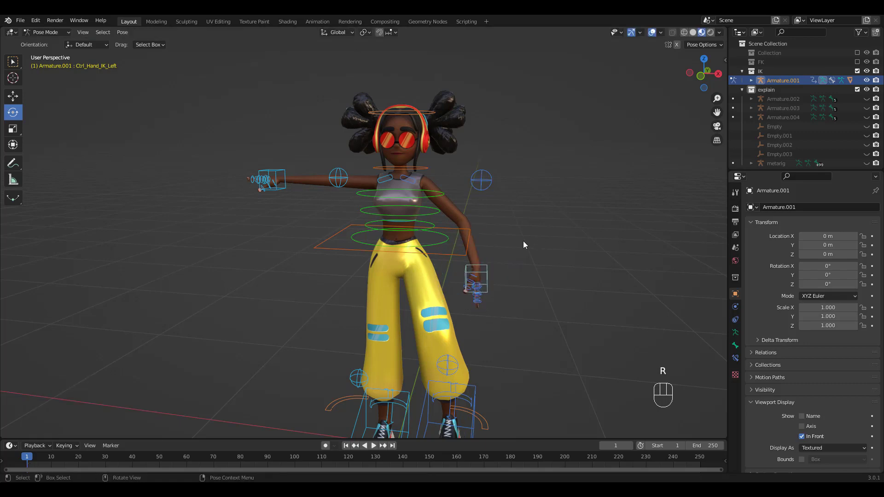
{"action": "left_click_drag", "start_coordinate": [525, 244], "coordinate": [406, 206]}
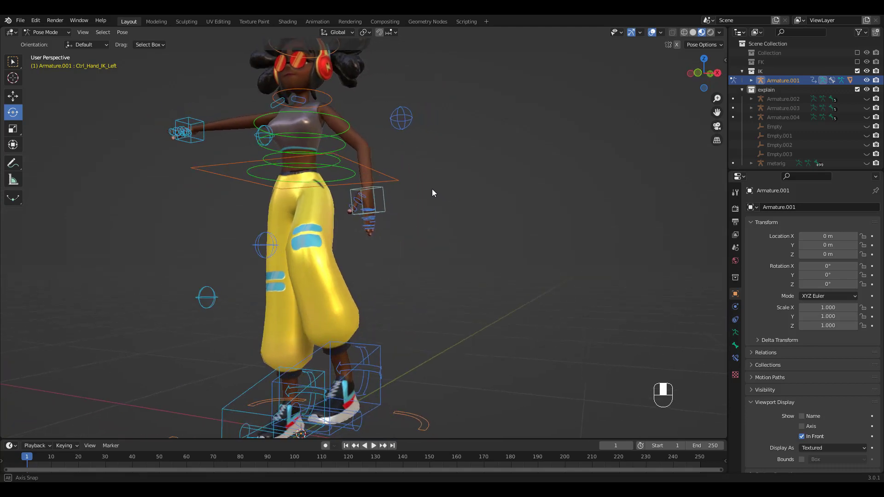
{"action": "left_click_drag", "start_coordinate": [433, 194], "coordinate": [457, 210]}
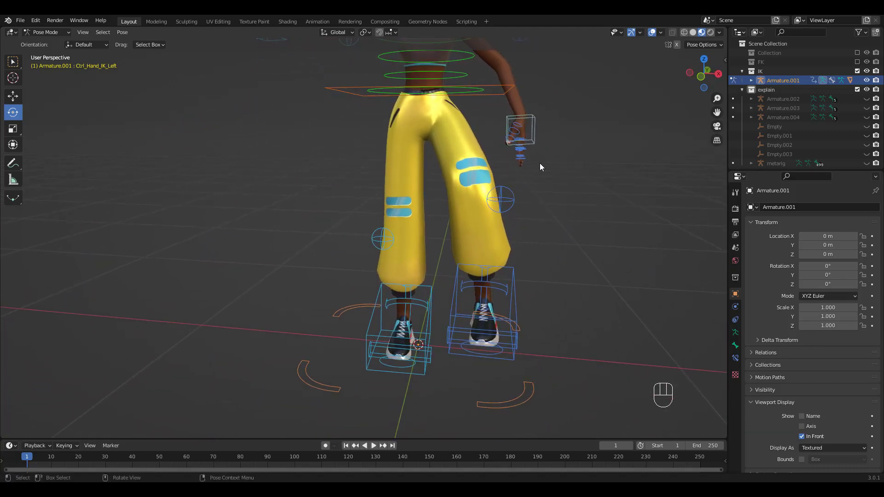
{"action": "left_click_drag", "start_coordinate": [541, 167], "coordinate": [493, 229]}
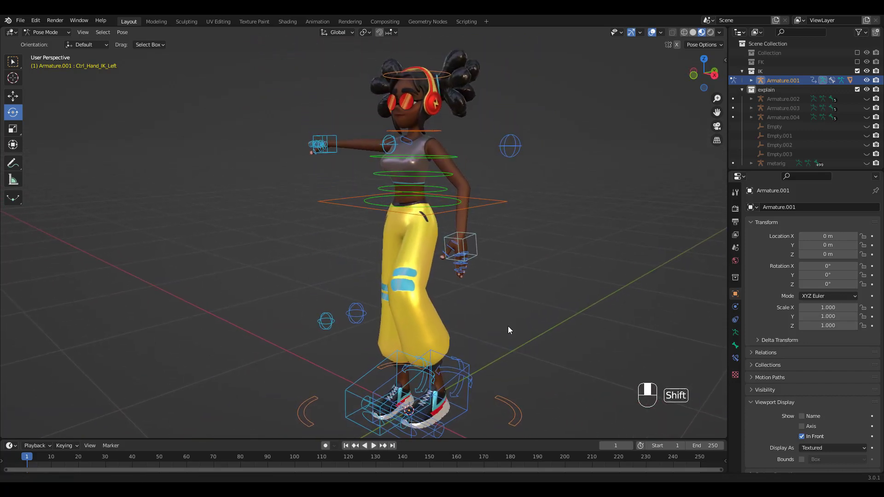
{"action": "left_click_drag", "start_coordinate": [508, 329], "coordinate": [435, 188]}
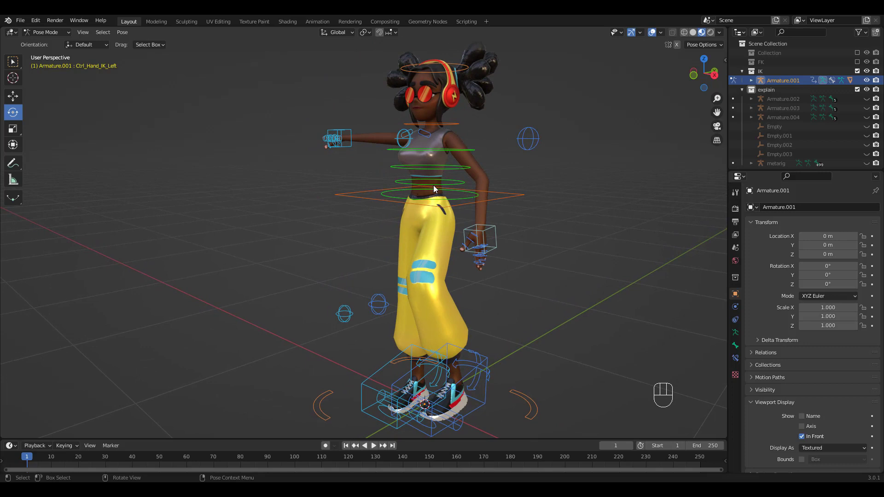
{"action": "left_click", "coordinate": [435, 189]}
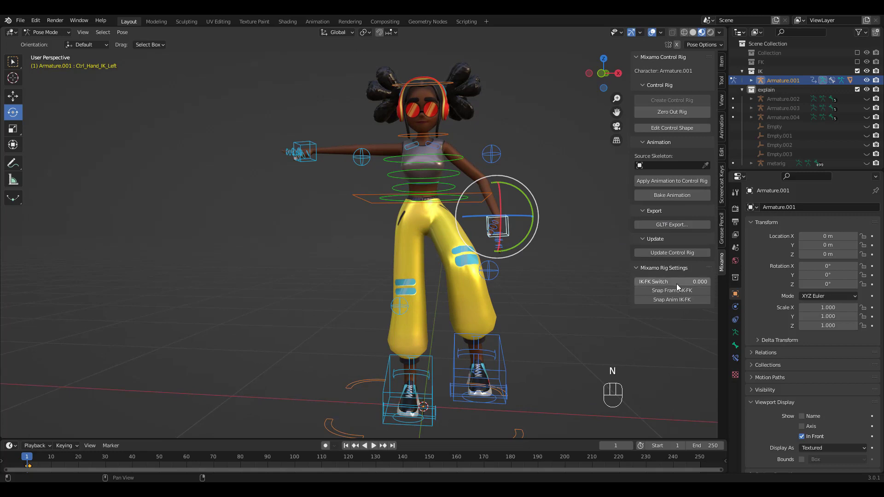
- Set the left arm's IK-FK Switch to 1.0, then test and undo moves on Ctrl_Hand_FK_Left
{"action": "left_click", "coordinate": [672, 282]}
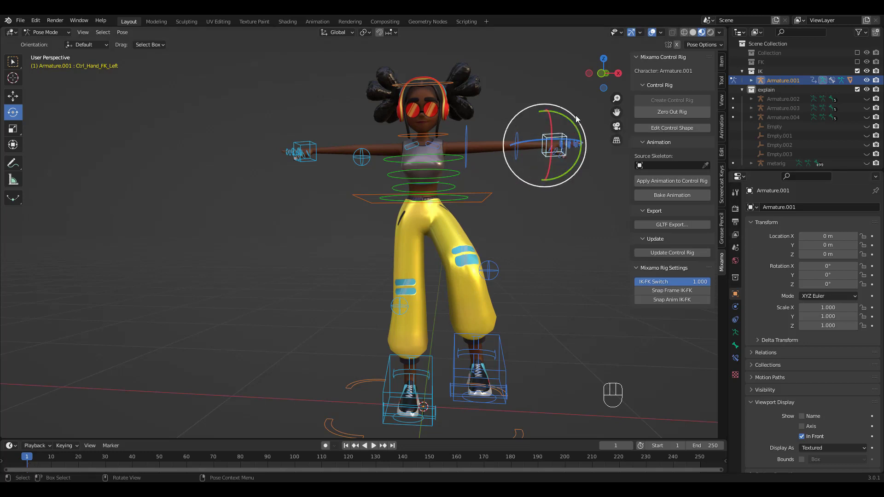
{"action": "key", "text": "g"}
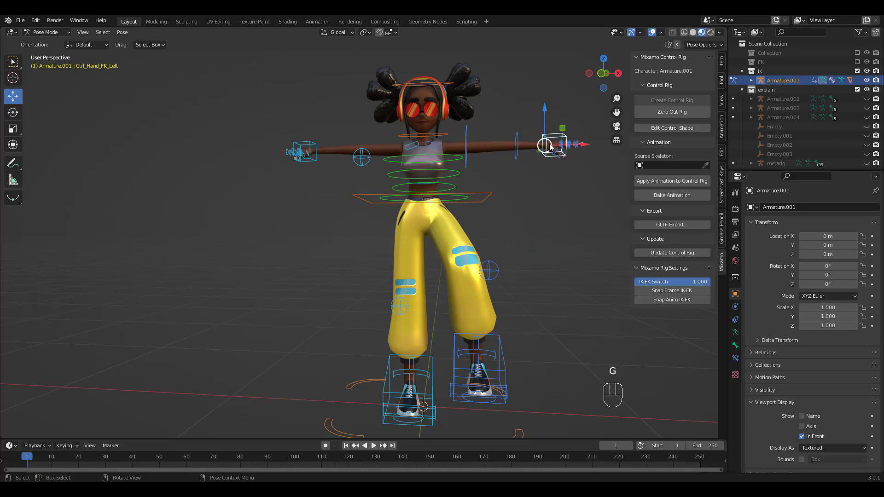
{"action": "key", "text": "ctrl+z"}
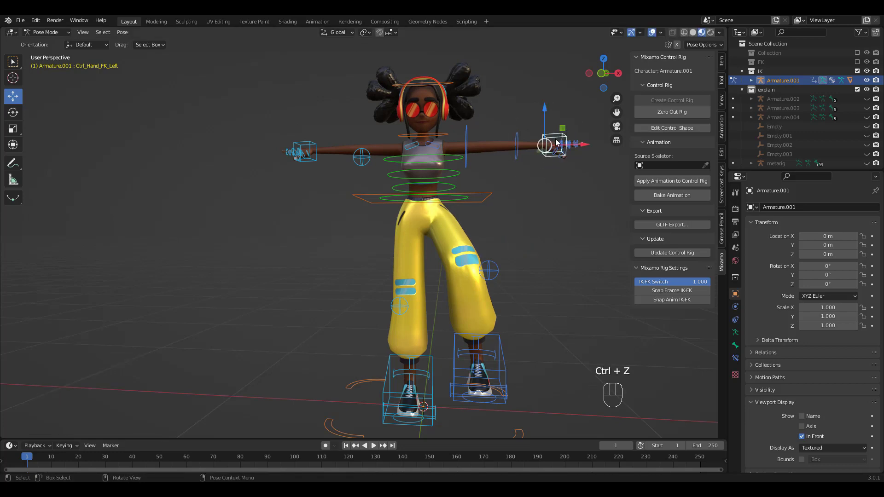
{"action": "left_click", "coordinate": [495, 146]}
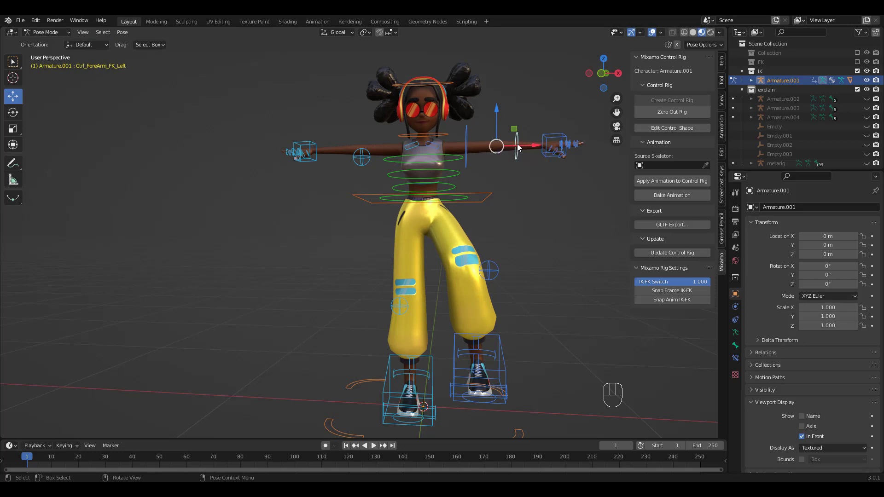
{"action": "key", "text": "r"}
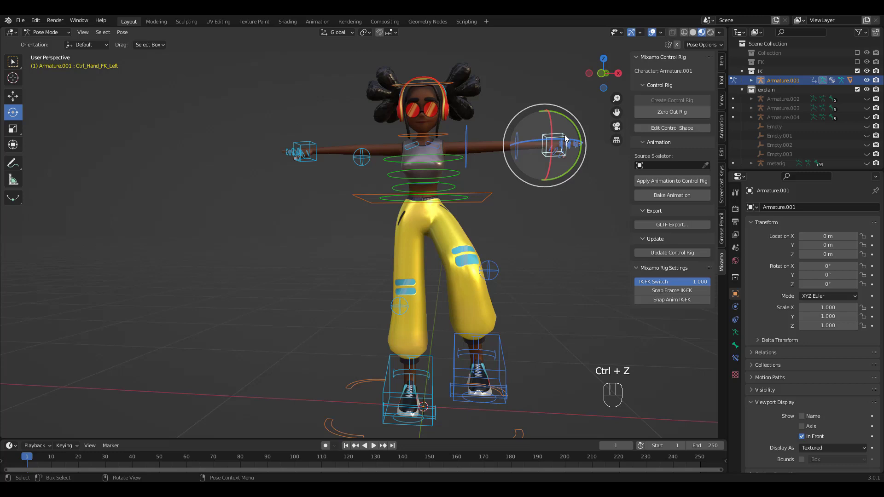
{"action": "left_click_drag", "start_coordinate": [555, 144], "coordinate": [564, 158]}
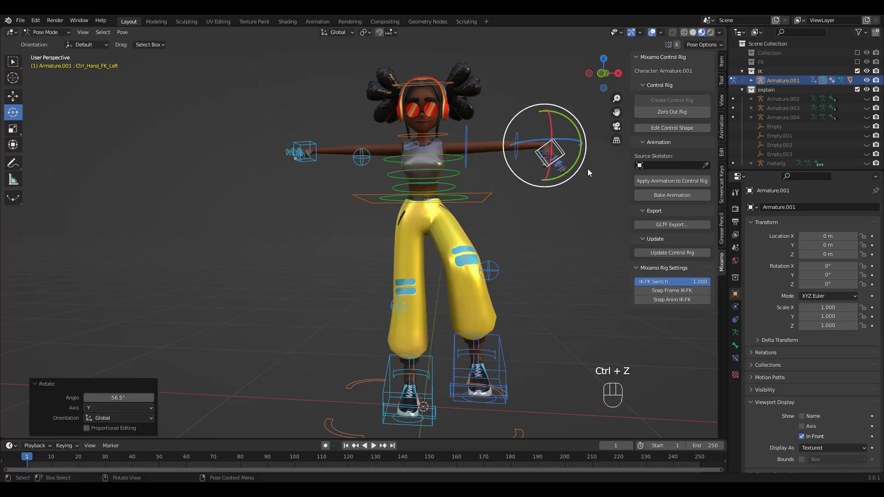
{"action": "key", "text": "ctrl+z"}
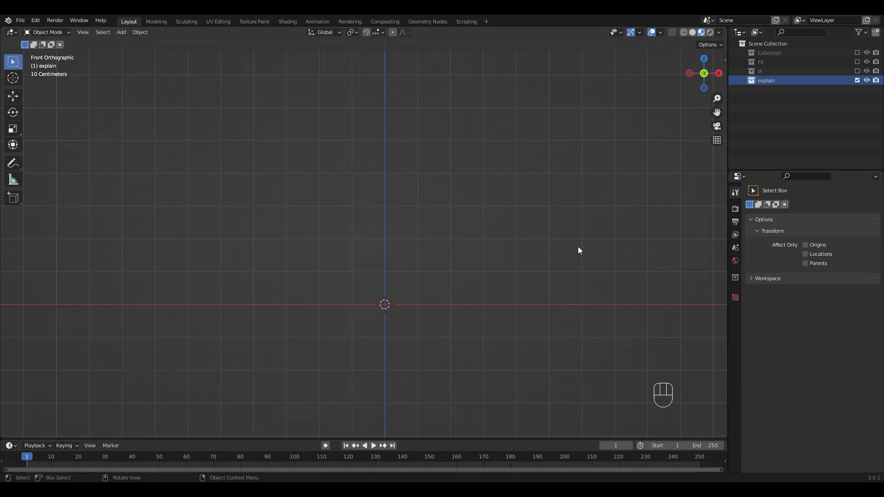
- Add an armature, subdivide its bone with 4 cuts, and duplicate the chain sideways along X
{"action": "key", "text": "shift+a"}
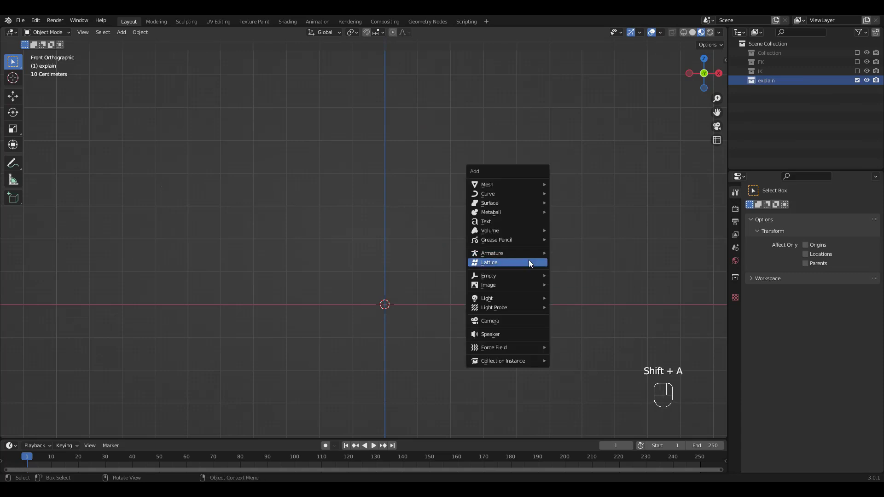
{"action": "left_click", "coordinate": [491, 253]}
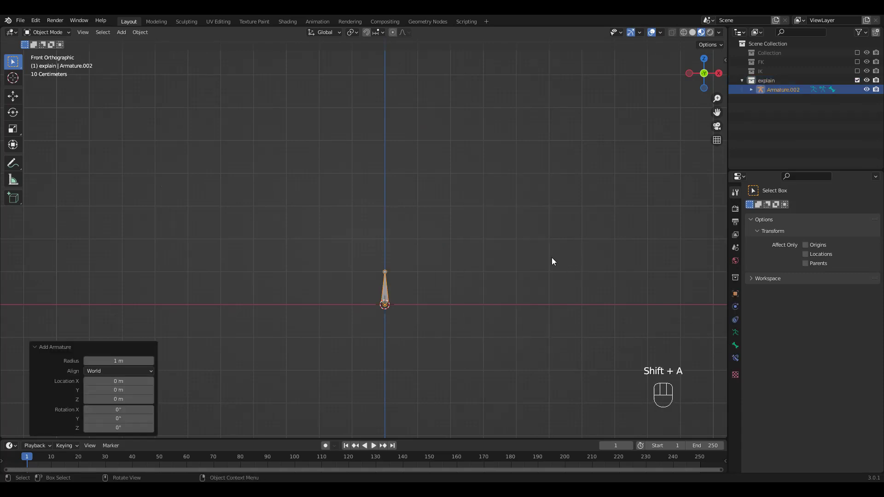
{"action": "key", "text": "Tab"}
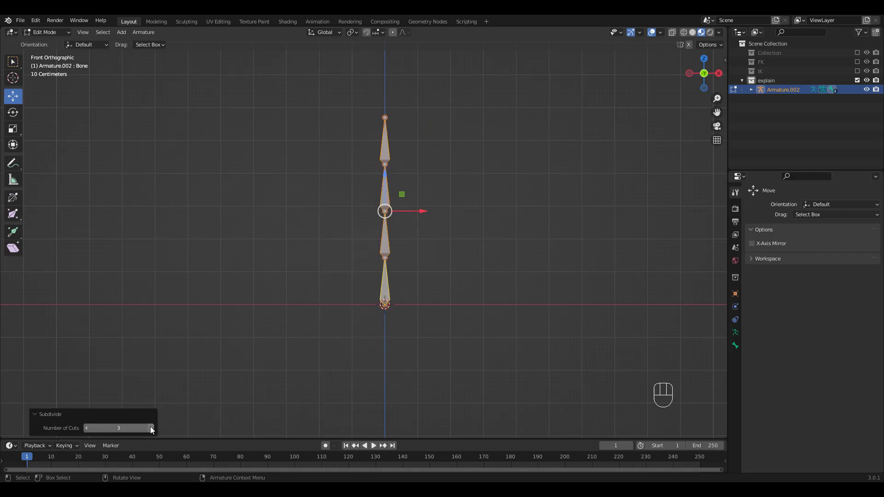
{"action": "left_click", "coordinate": [151, 429]}
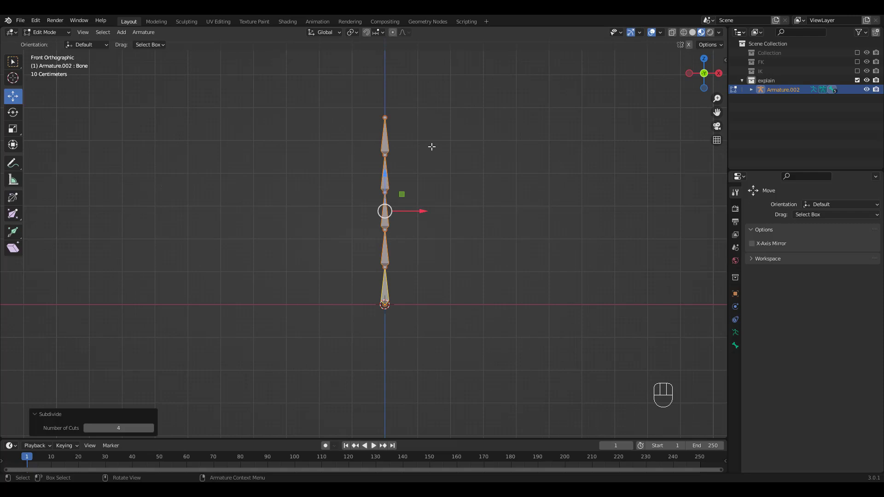
{"action": "key", "text": "Tab"}
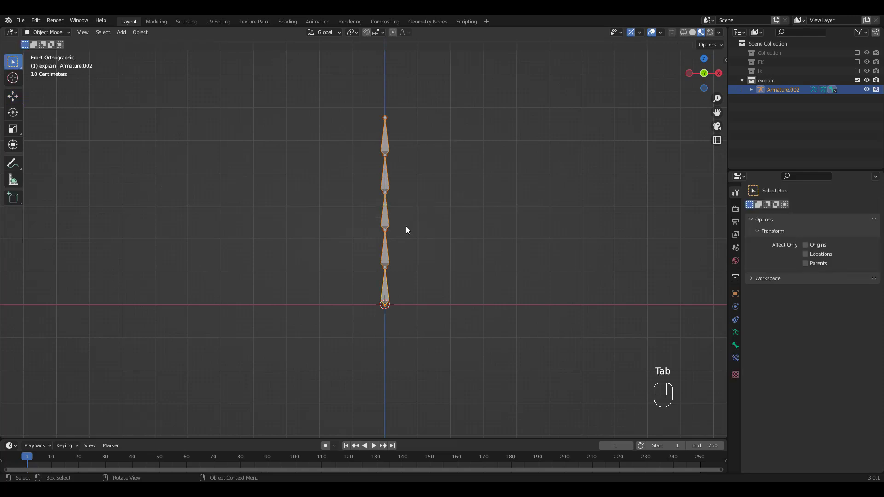
{"action": "key", "text": "shift"}
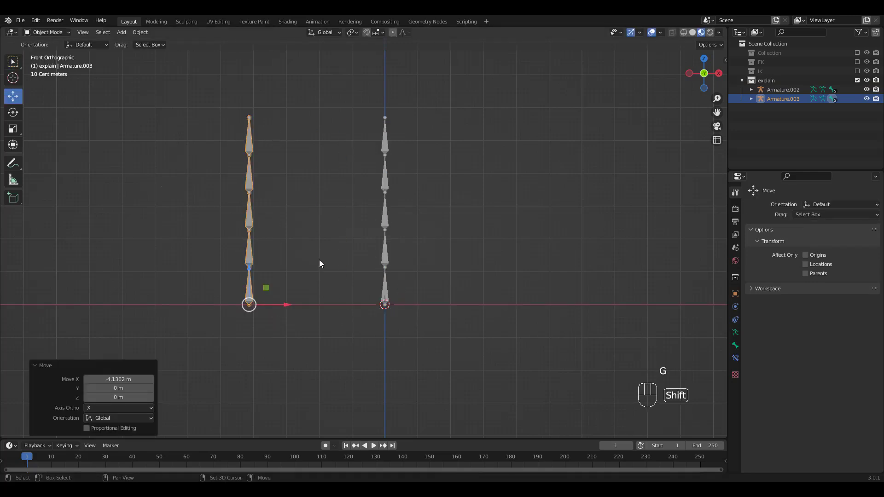
- Duplicate a third chain to the right and annotate the chains FK, IK and IK
{"action": "key", "text": "shift+d"}
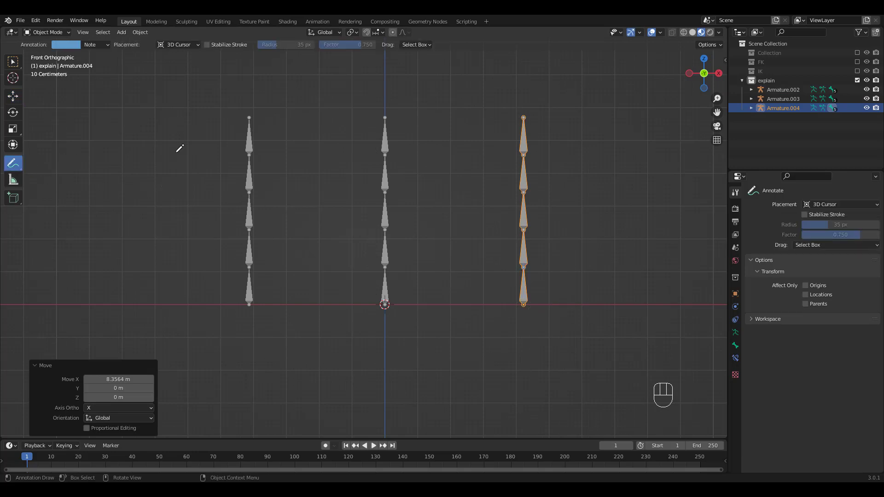
{"action": "left_click_drag", "start_coordinate": [236, 327], "coordinate": [239, 364]}
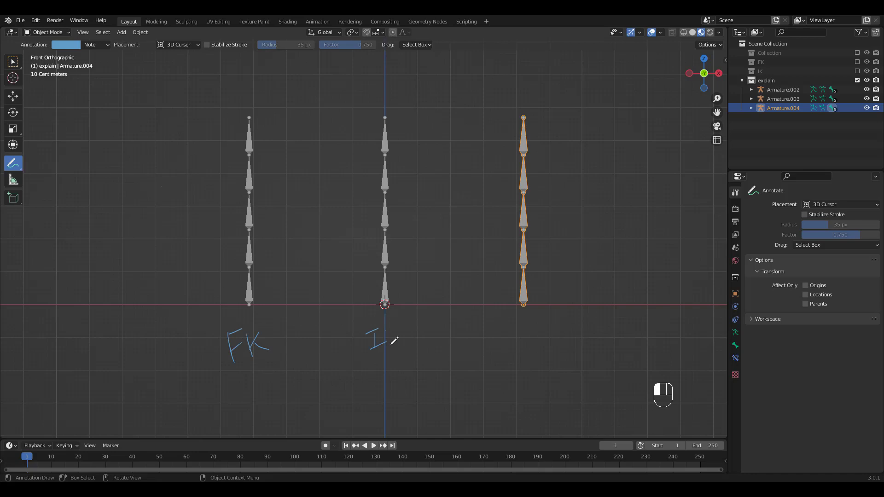
{"action": "left_click_drag", "start_coordinate": [384, 339], "coordinate": [530, 339]}
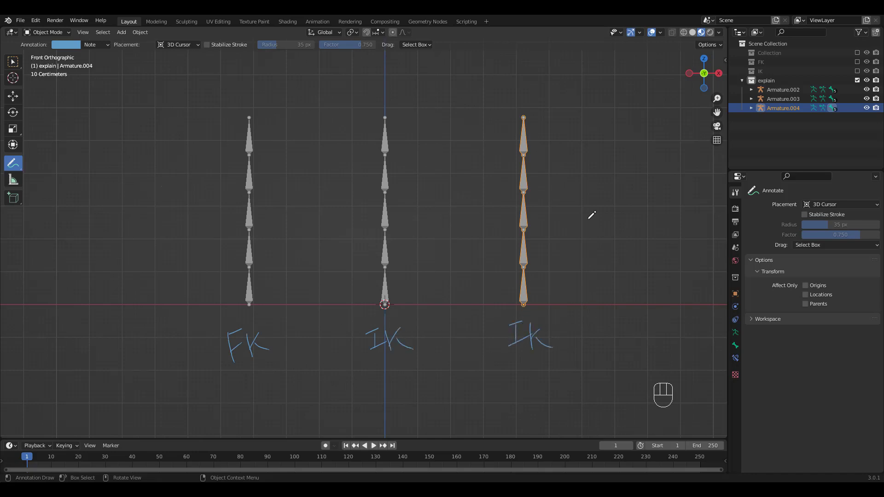
{"action": "mouse_move", "coordinate": [420, 130]}
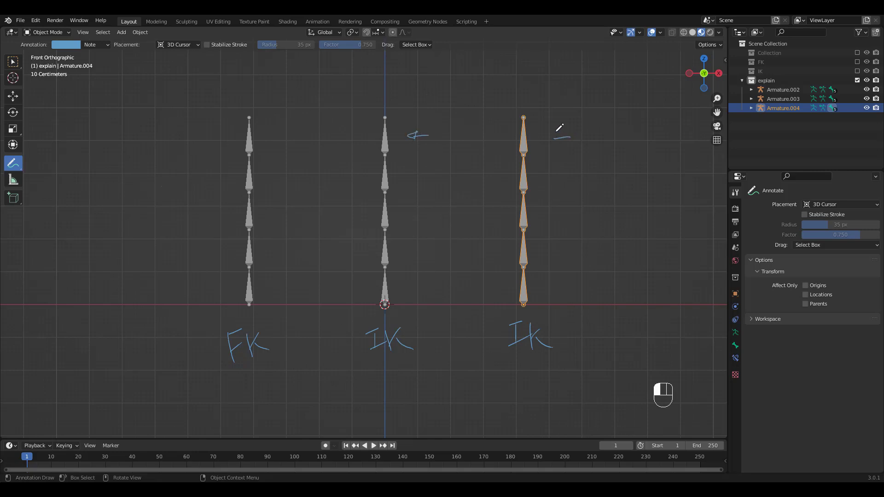
{"action": "left_click_drag", "start_coordinate": [570, 169], "coordinate": [542, 180]}
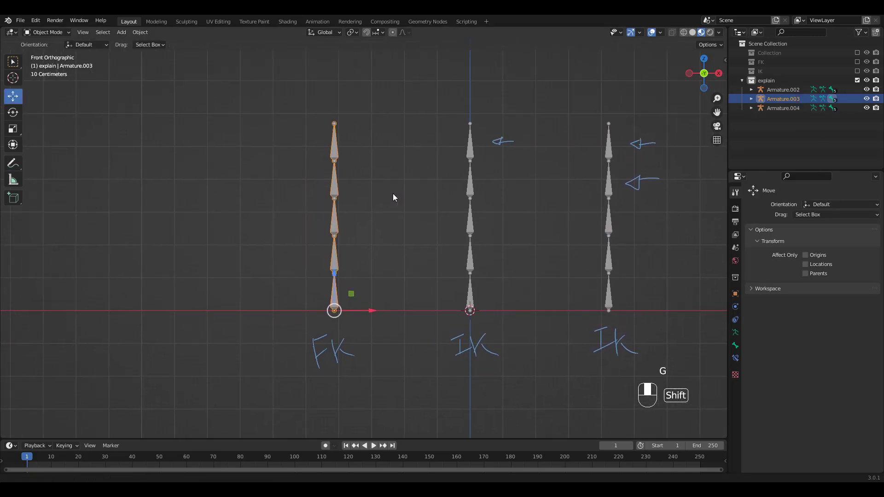
- Rotate the FK chain's bones to bend it in Pose Mode, then undo until straight
{"action": "key", "text": "ctrl+Tab"}
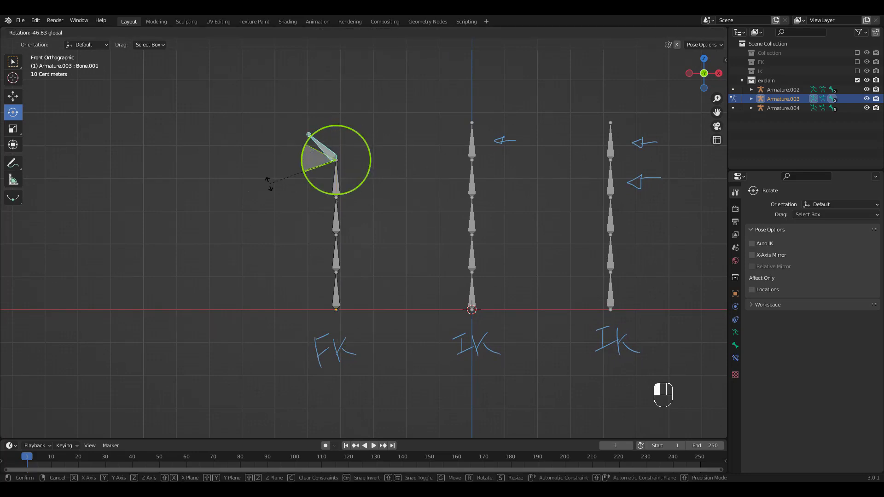
{"action": "key", "text": "ctrl+z"}
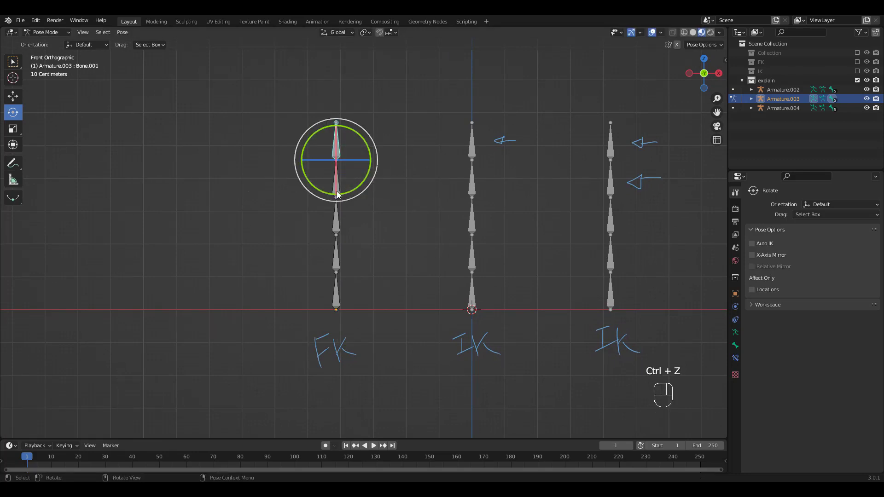
{"action": "left_click_drag", "start_coordinate": [337, 123], "coordinate": [299, 134]}
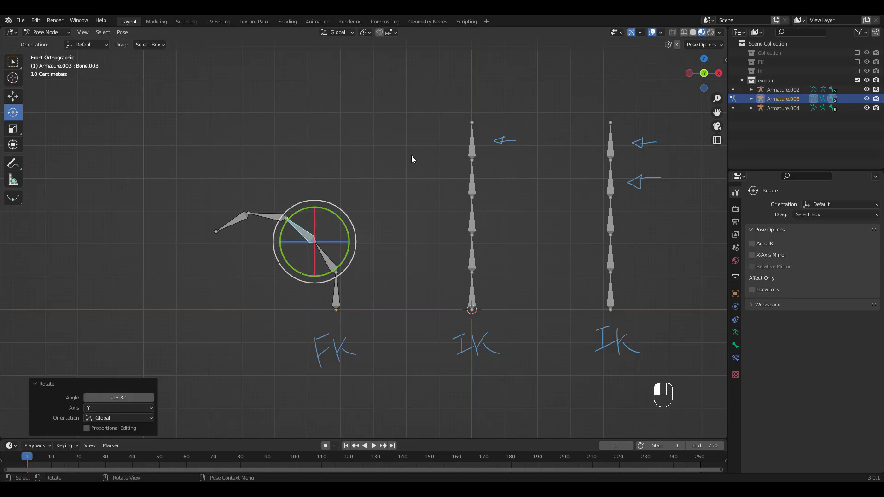
{"action": "key", "text": "ctrl+z"}
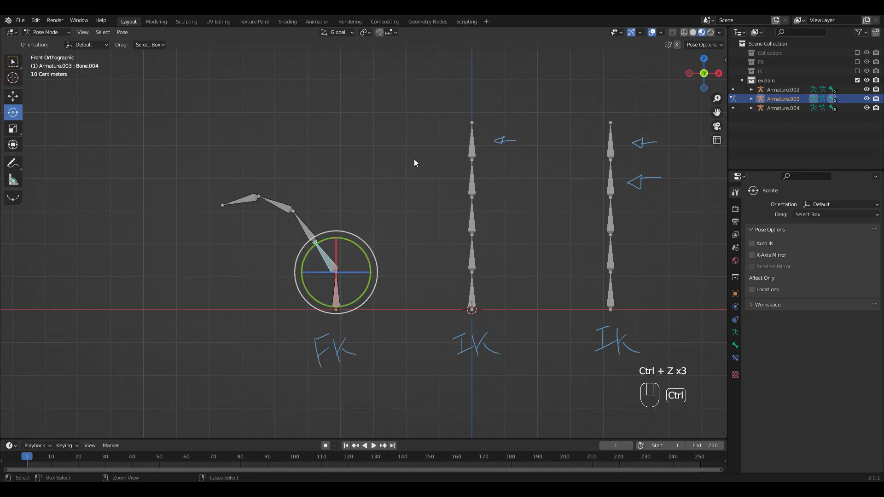
{"action": "key", "text": "ctrl+z"}
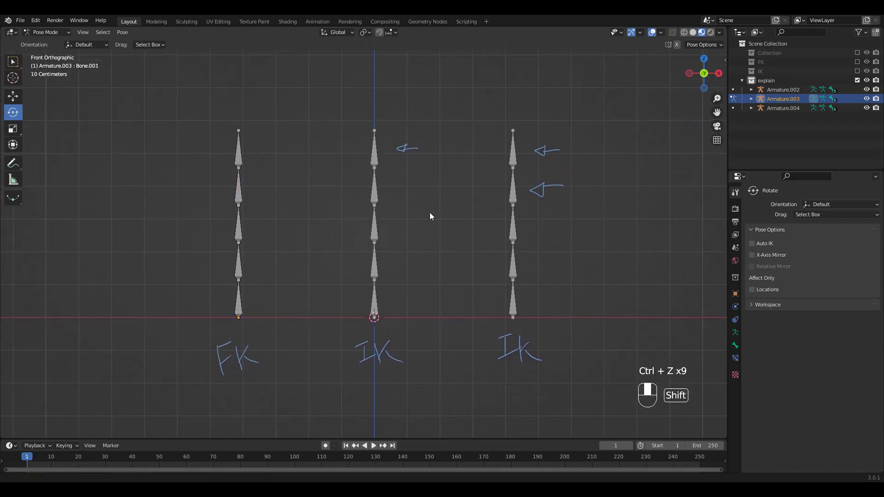
{"action": "key", "text": "Ctrl+Tab"}
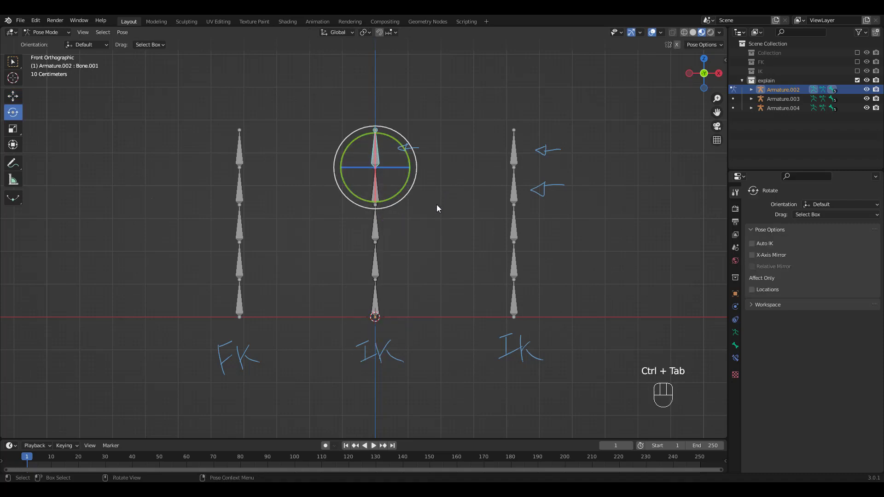
- Add an IK constraint to the top bone targeting a new empty, and show Bone Constraint properties
{"action": "key", "text": "shift+i"}
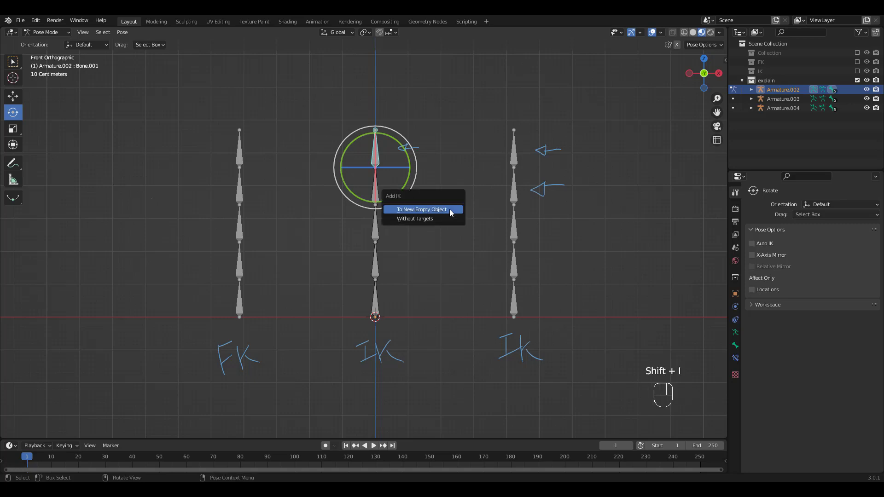
{"action": "left_click", "coordinate": [420, 209]}
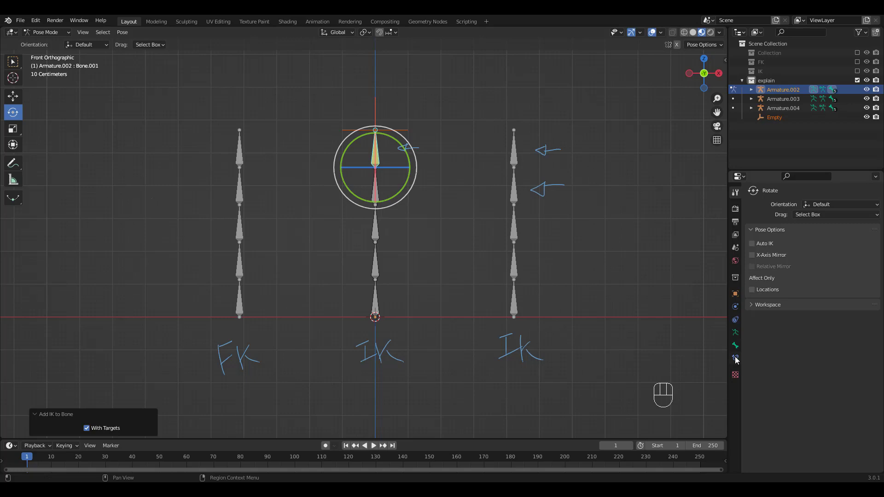
{"action": "left_click", "coordinate": [735, 358]}
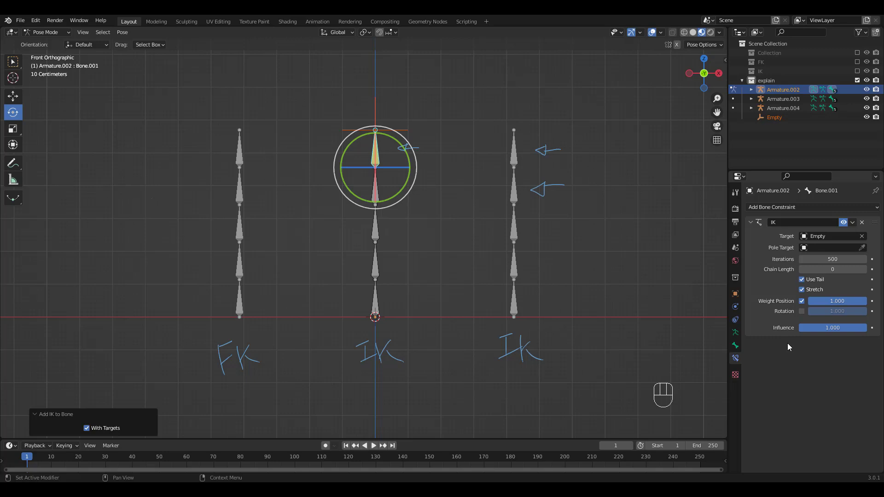
{"action": "mouse_move", "coordinate": [809, 308]}
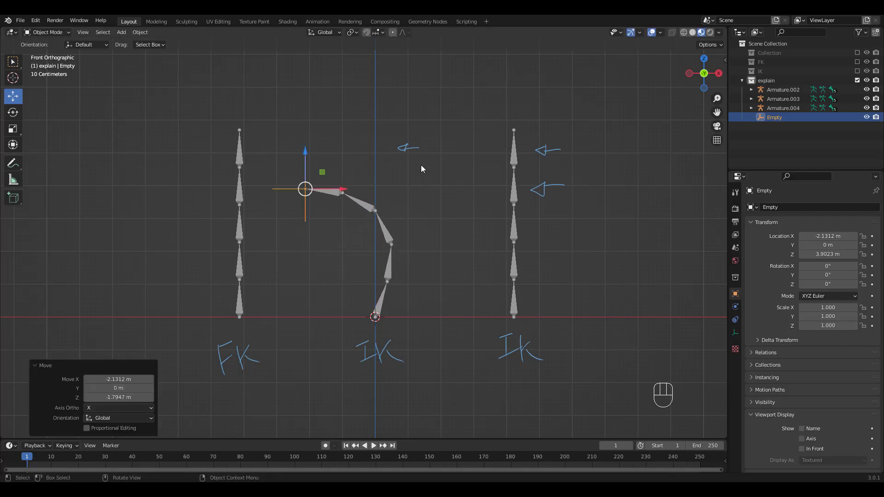
{"action": "key", "text": "ctrl+z"}
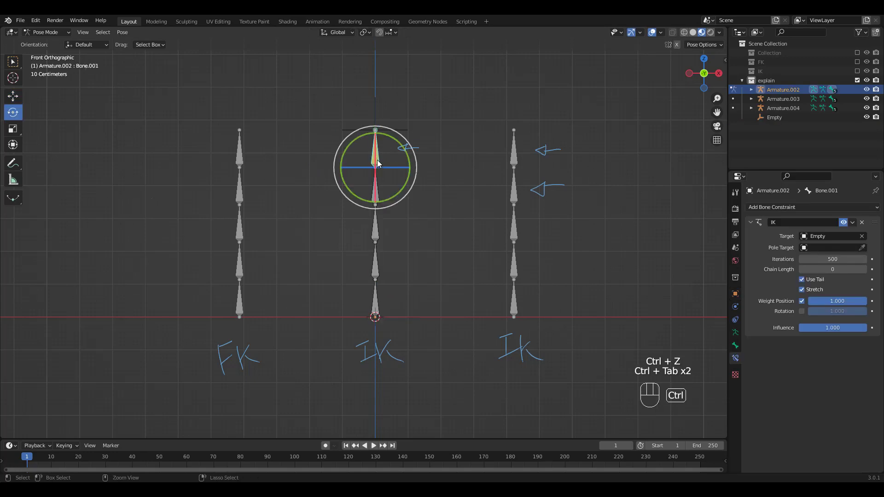
- Set the IK constraint's Chain Length to 4, then undo the test move of the empty
{"action": "left_click", "coordinate": [833, 269]}
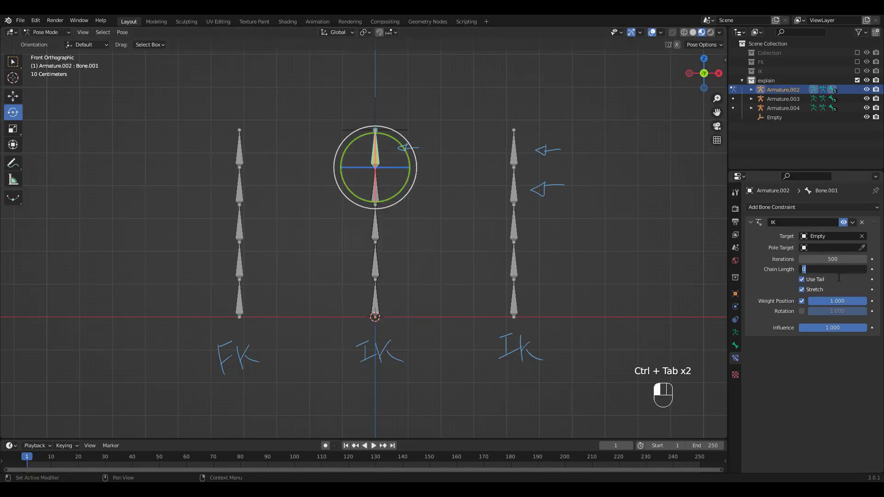
{"action": "type", "text": "4"}
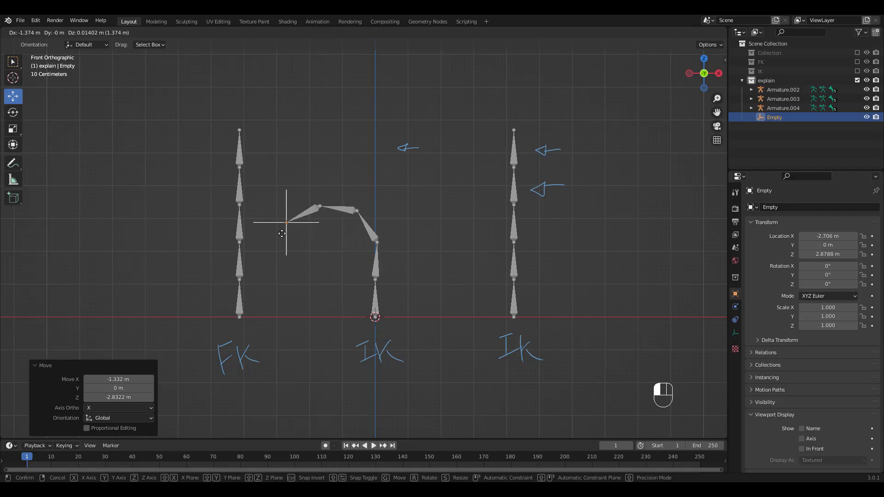
{"action": "key", "text": "ctrl+z"}
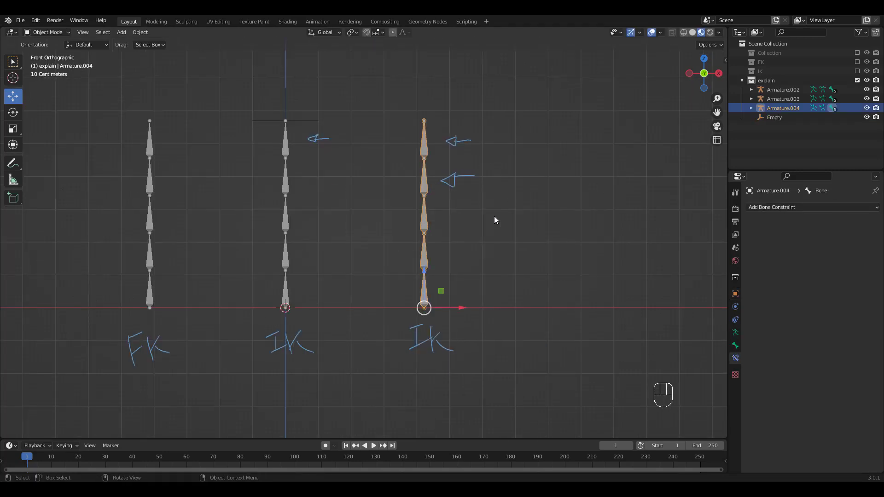
{"action": "mouse_move", "coordinate": [432, 173]}
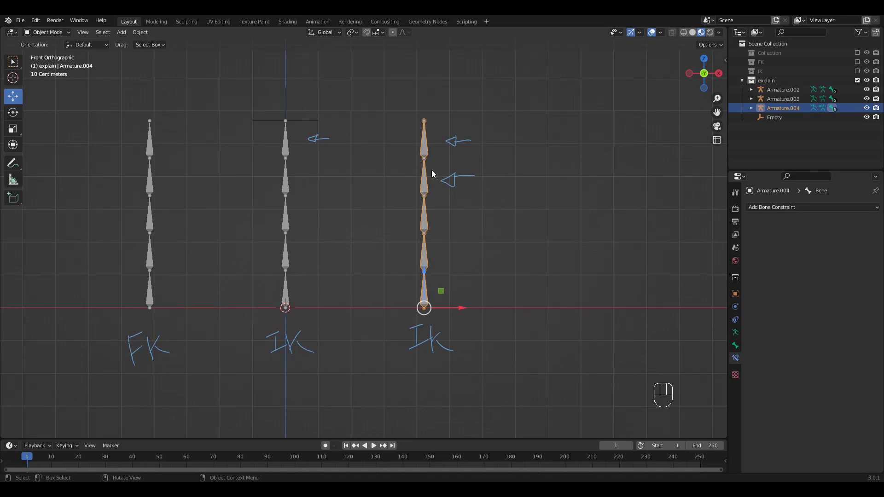
{"action": "mouse_move", "coordinate": [445, 261]}
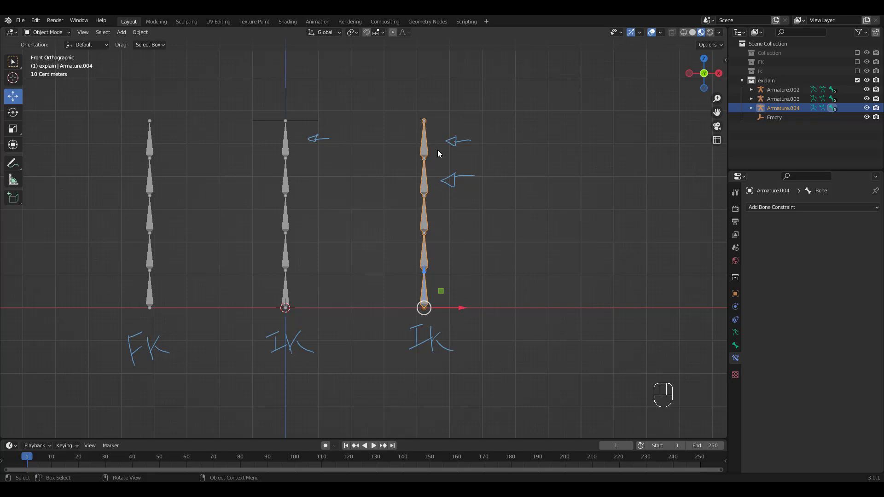
{"action": "mouse_move", "coordinate": [422, 110]}
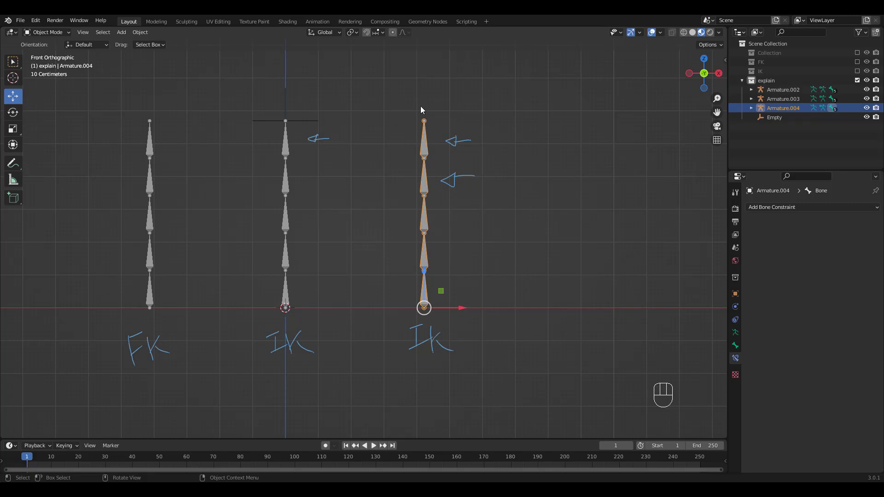
{"action": "mouse_move", "coordinate": [429, 152]}
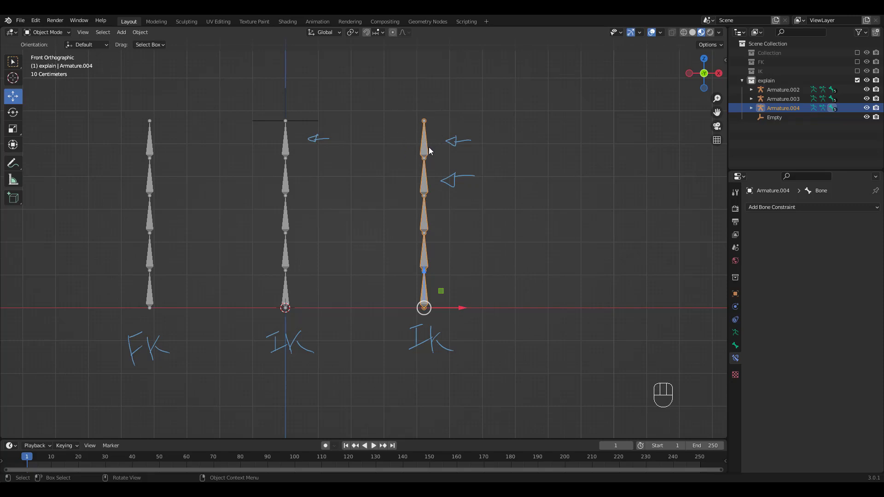
- Give the right chain's Bone.002 an IK constraint with a new empty target and chain length 3
{"action": "key", "text": "ctrl+tab"}
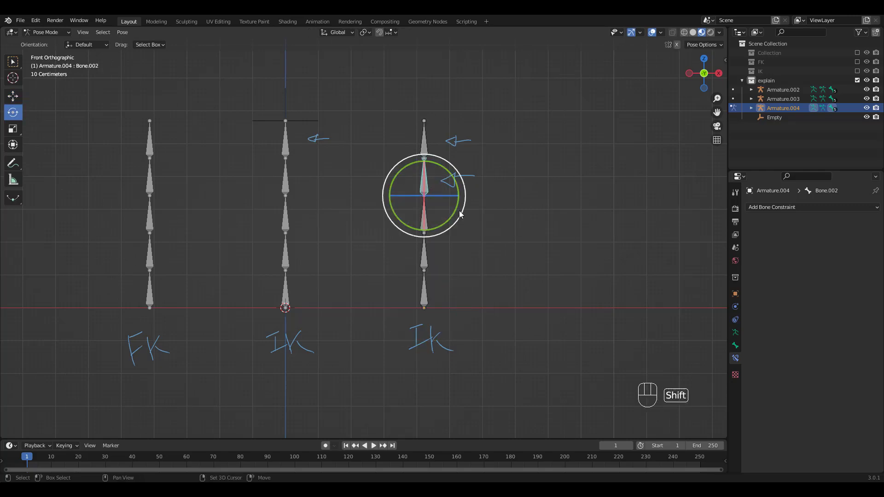
{"action": "key", "text": "shift+i"}
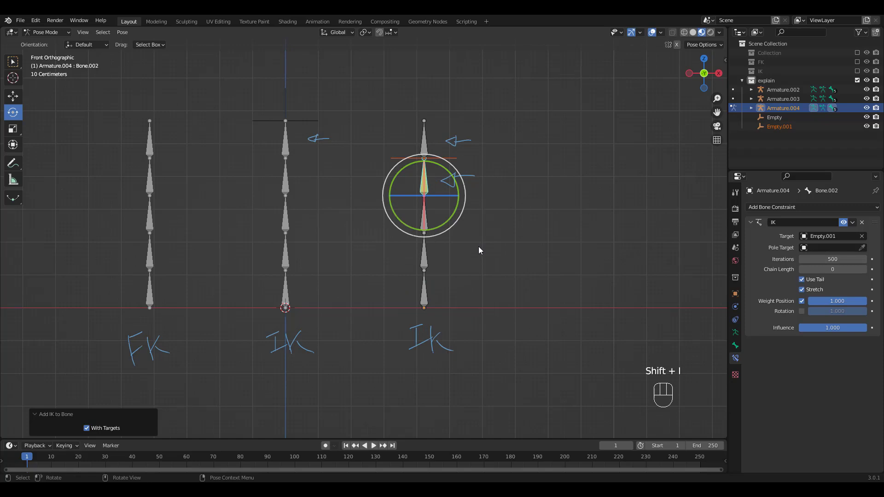
{"action": "mouse_move", "coordinate": [432, 261]}
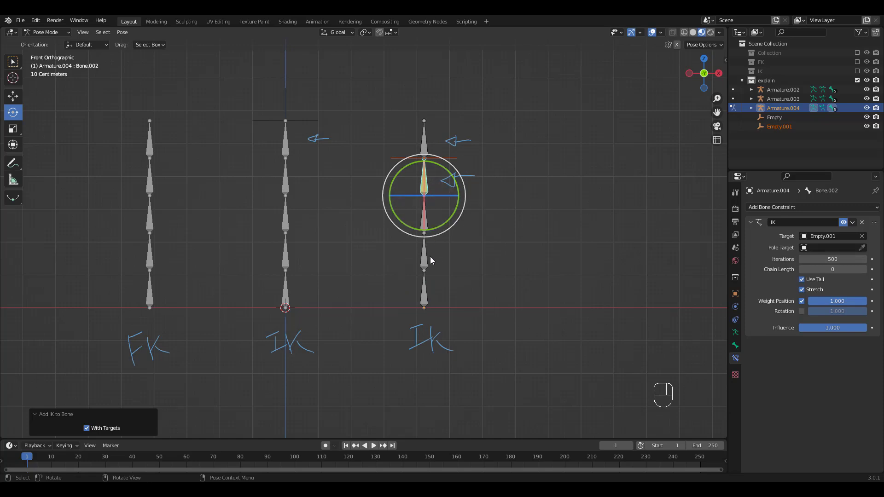
{"action": "left_click", "coordinate": [834, 269]}
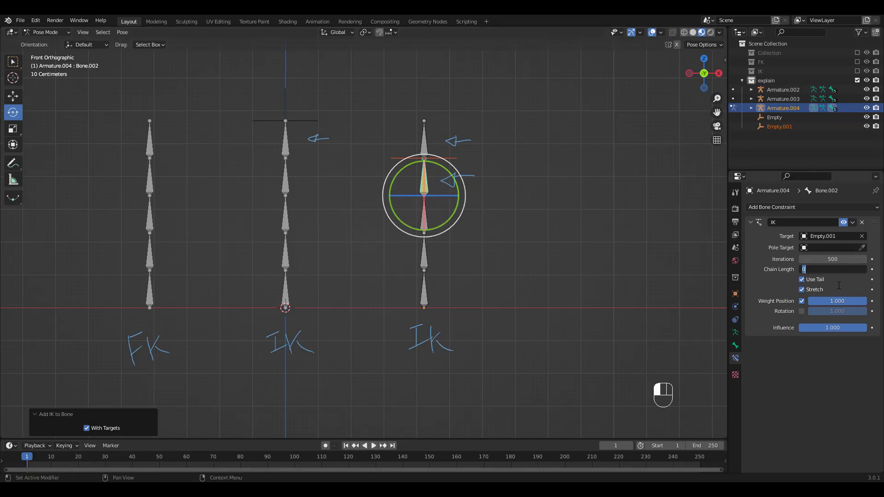
{"action": "type", "text": "3"}
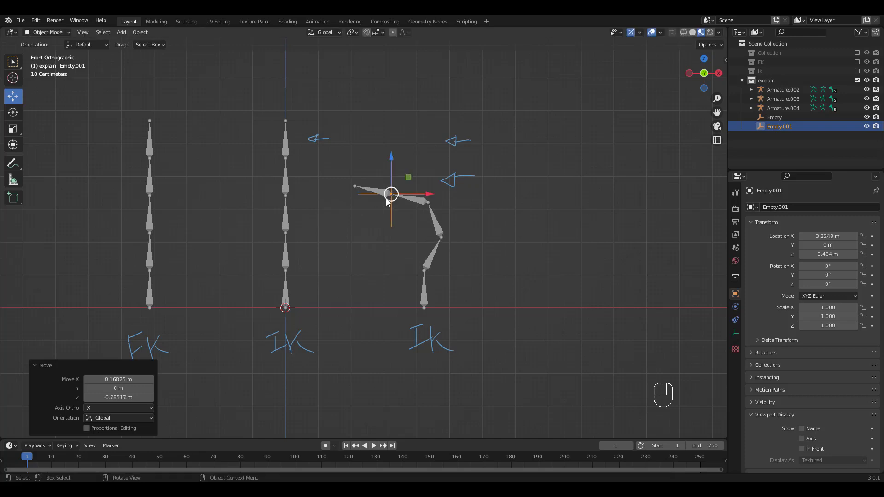
- Undo the Empty.001 move so the right chain stands straight
{"action": "key", "text": "r"}
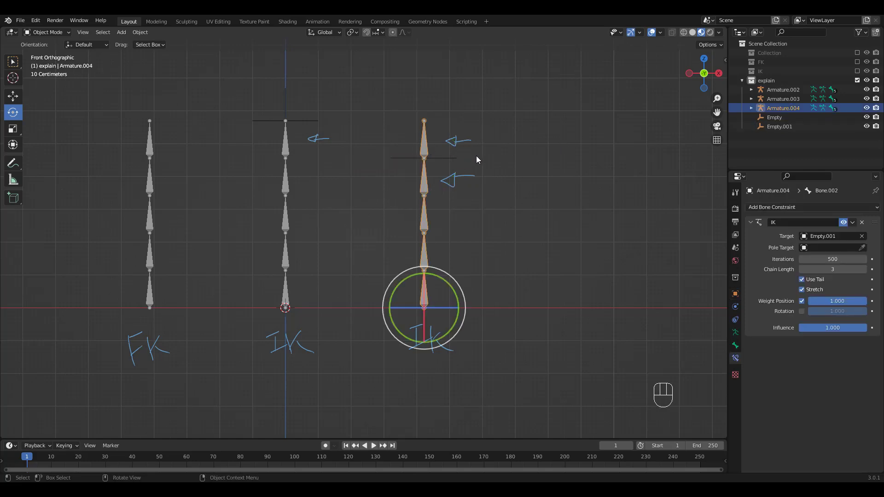
- Give Bone.001 an IK constraint to Empty.001 with chain length 1 and rotation enabled
{"action": "key", "text": "ctrl+tab"}
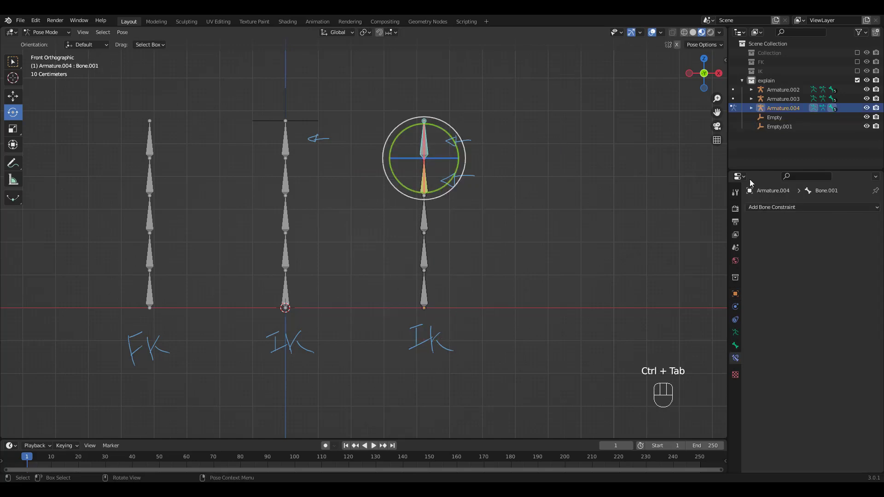
{"action": "left_click", "coordinate": [771, 207]}
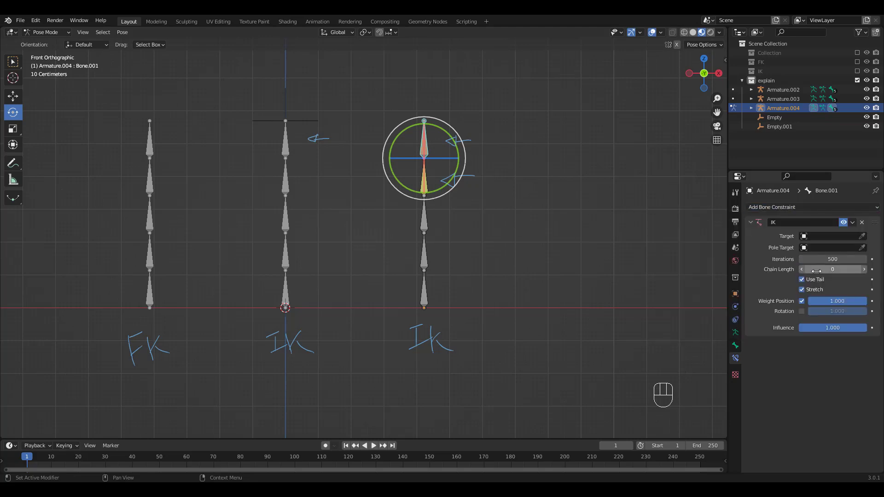
{"action": "left_click", "coordinate": [834, 269]}
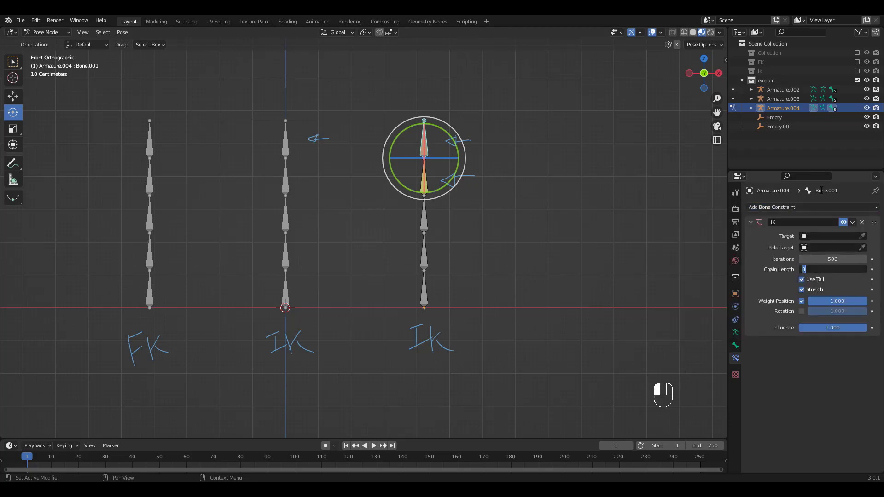
{"action": "type", "text": "1"}
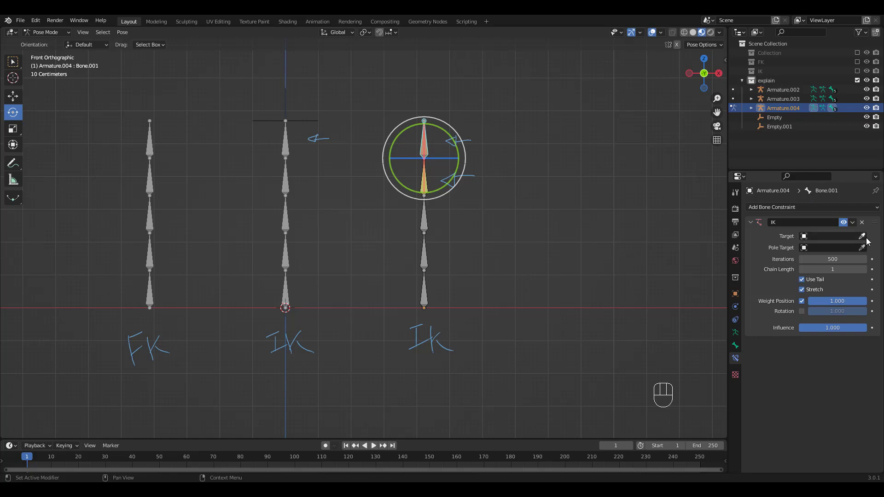
{"action": "left_click", "coordinate": [829, 236]}
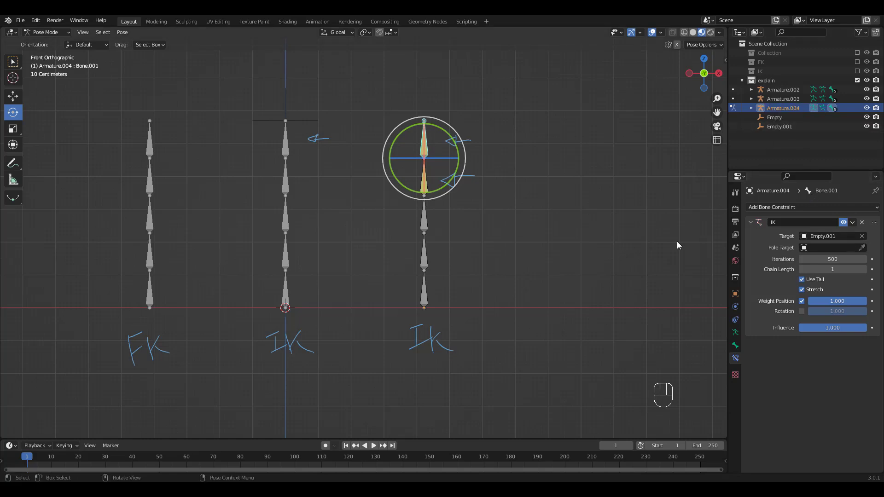
{"action": "left_click", "coordinate": [801, 311]}
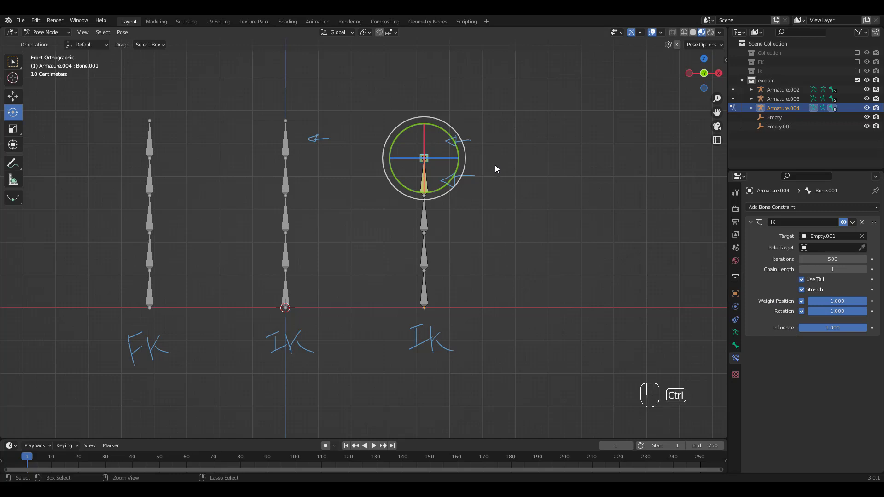
{"action": "key", "text": "ctrl+tab"}
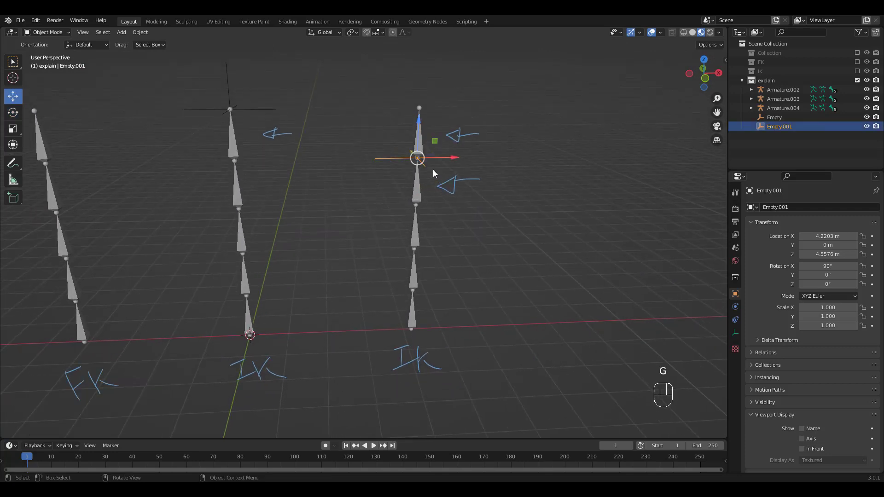
- Move and rotate Empty.001 to bend the right chain, then undo it back to straight
{"action": "left_click_drag", "start_coordinate": [417, 158], "coordinate": [386, 247]}
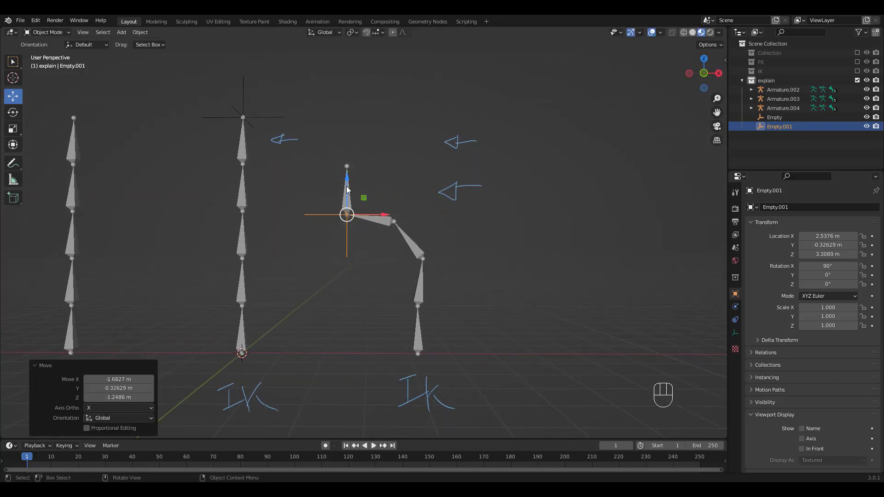
{"action": "key", "text": "r"}
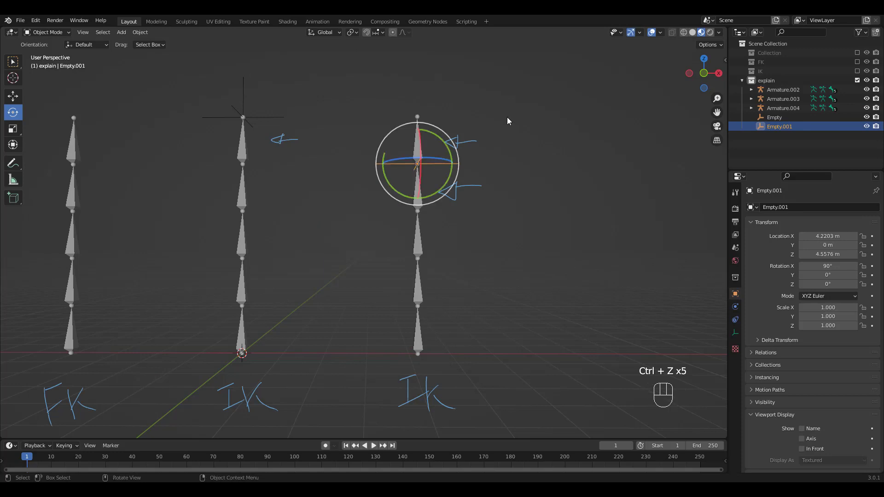
{"action": "key", "text": "KP_1"}
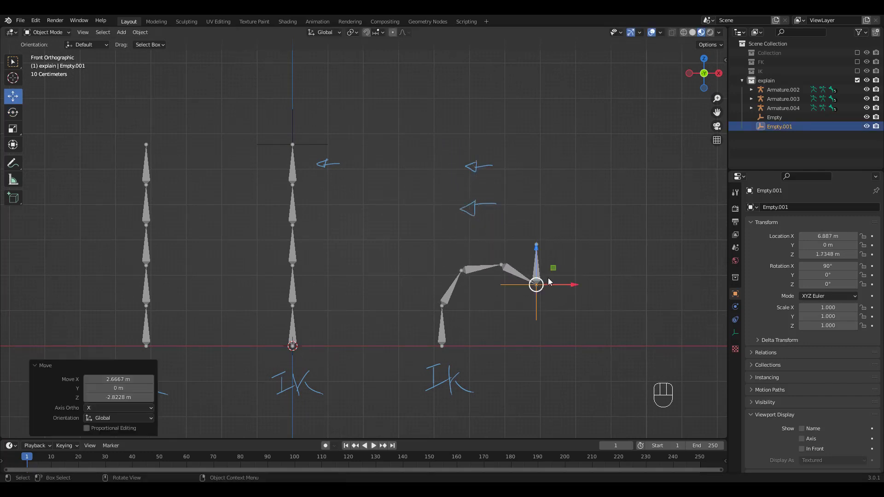
{"action": "key", "text": "r"}
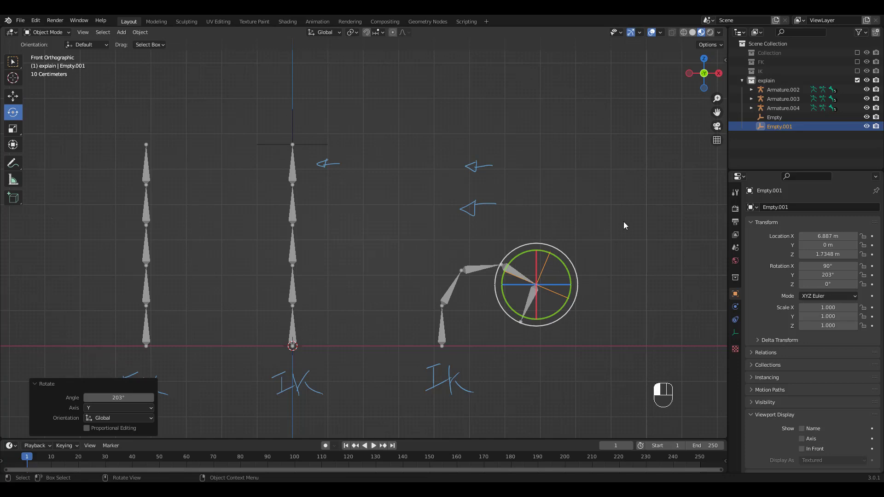
{"action": "key", "text": "ctrl+z"}
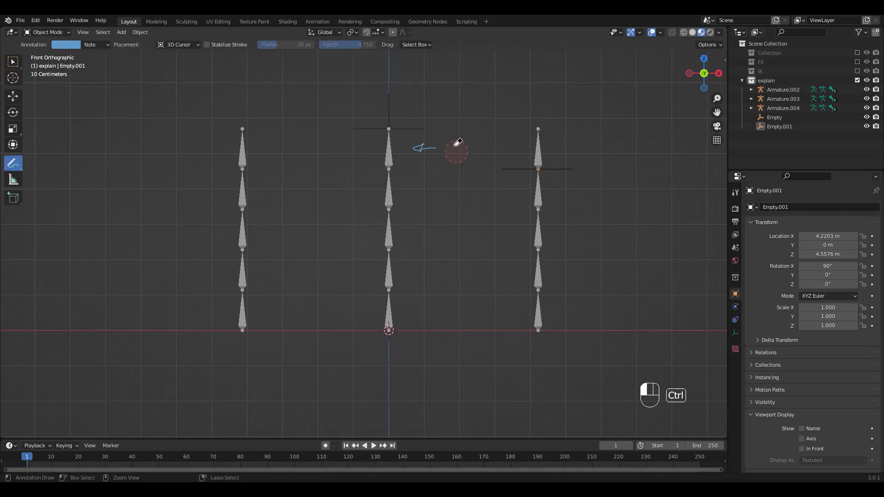
- Hide the existing chains and empties and add a Human (Meta-Rig)
{"action": "key", "text": "g"}
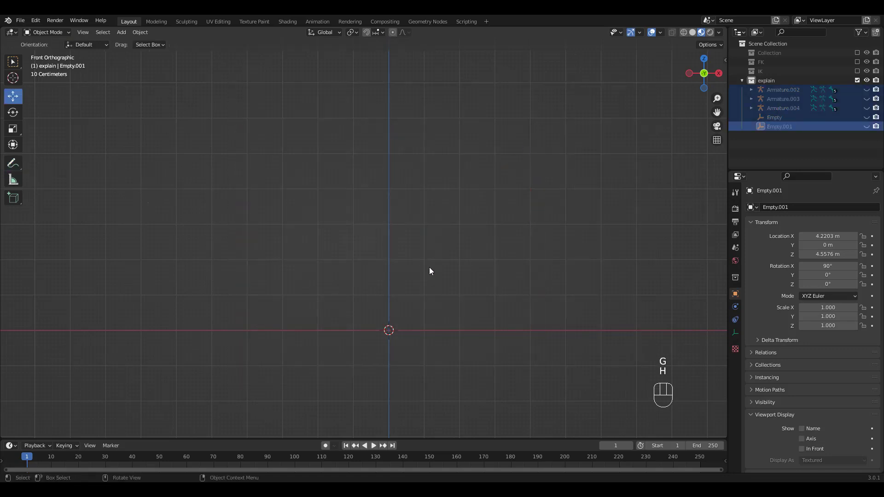
{"action": "key", "text": "shift+a"}
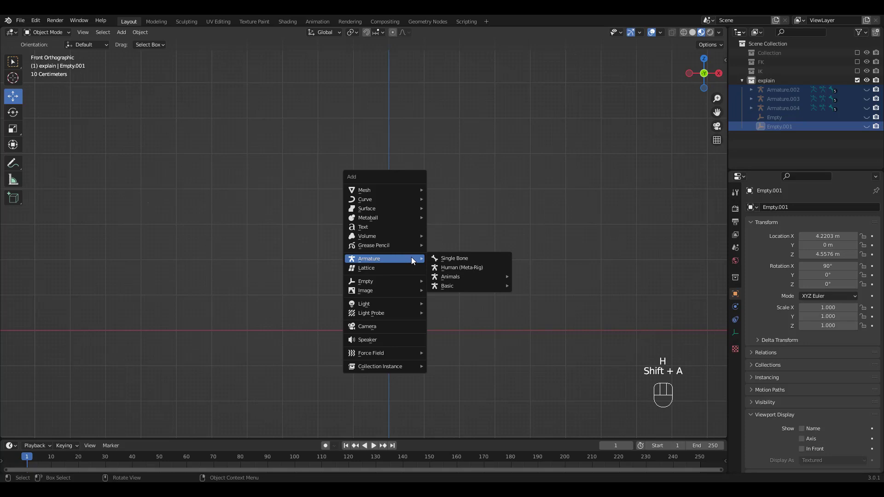
{"action": "left_click", "coordinate": [462, 267]}
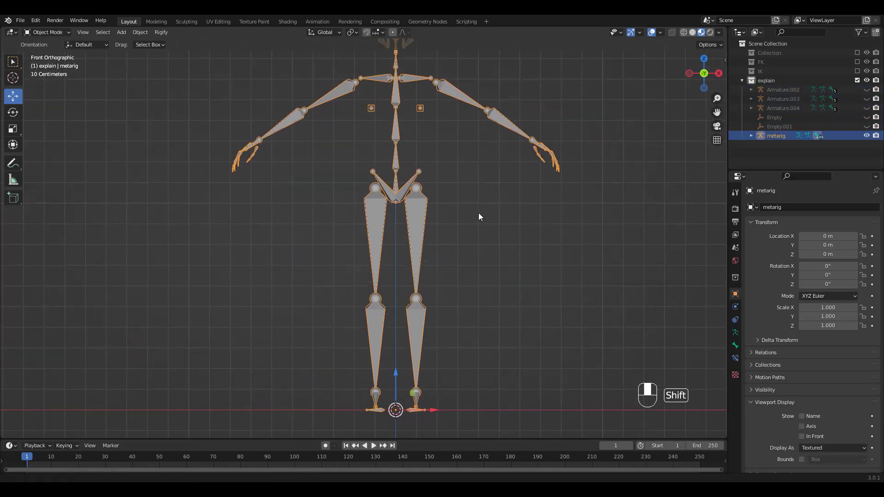
- Inspect the metarig's legs from the side and put it into pose mode
{"action": "key", "text": "KP_3"}
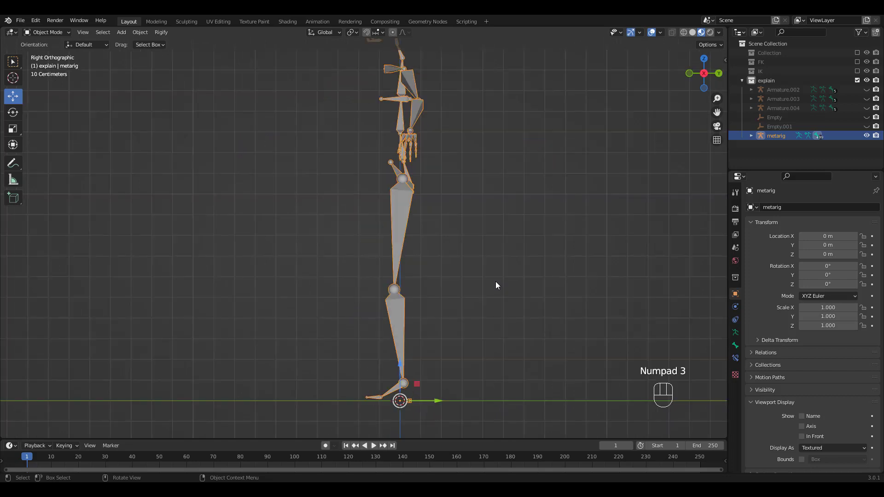
{"action": "mouse_move", "coordinate": [395, 330]}
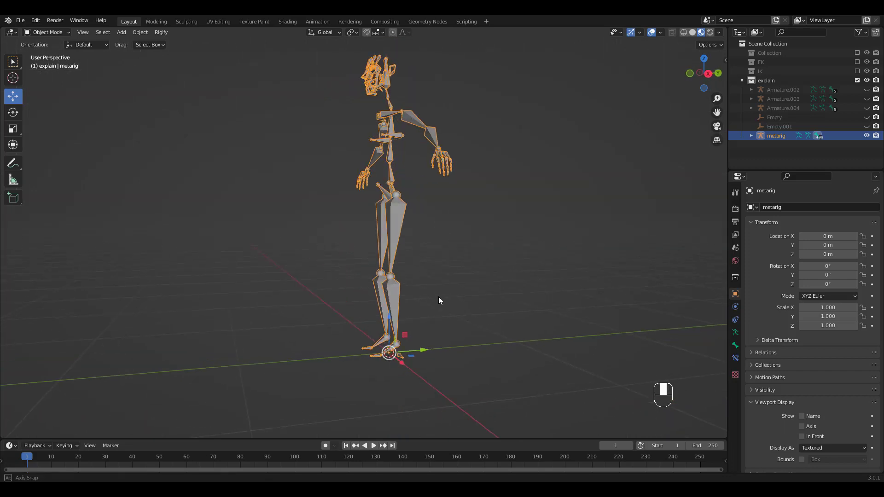
{"action": "left_click_drag", "start_coordinate": [439, 301], "coordinate": [423, 235]}
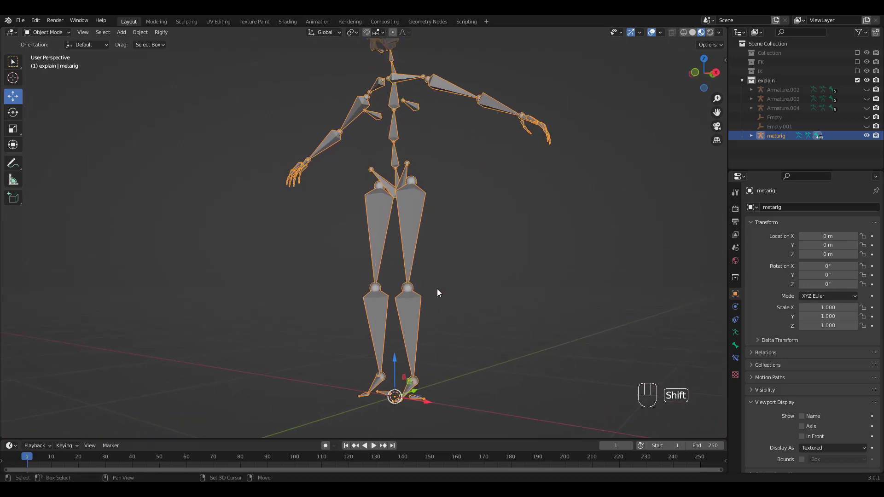
{"action": "left_click_drag", "start_coordinate": [439, 292], "coordinate": [427, 274]}
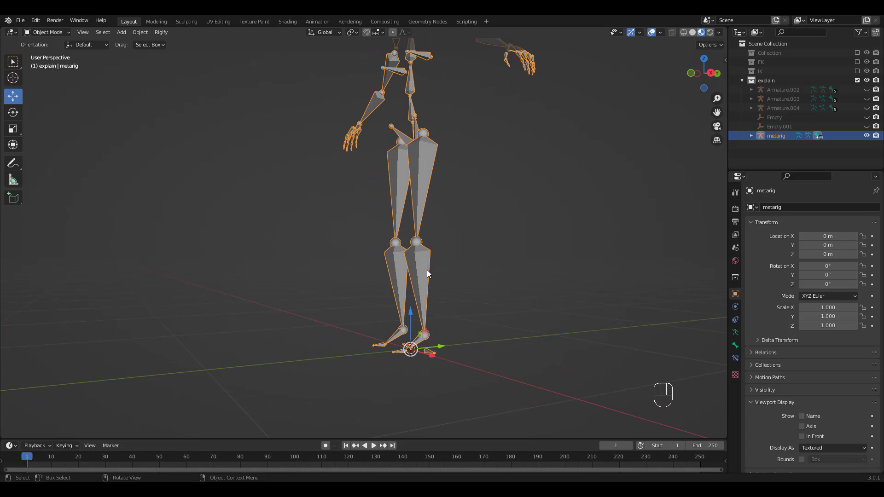
{"action": "key", "text": "ctrl+tab"}
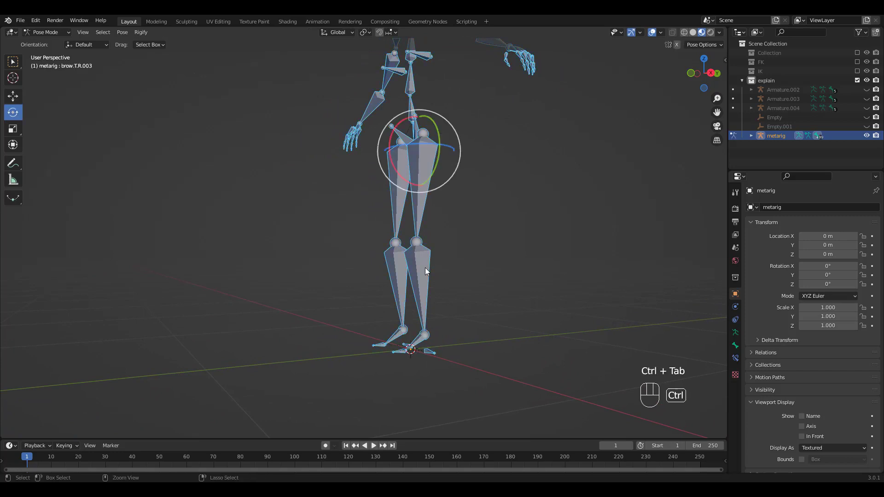
- Give shin.L an IK constraint to new Empty.002 with chain length 2
{"action": "left_click", "coordinate": [420, 276]}
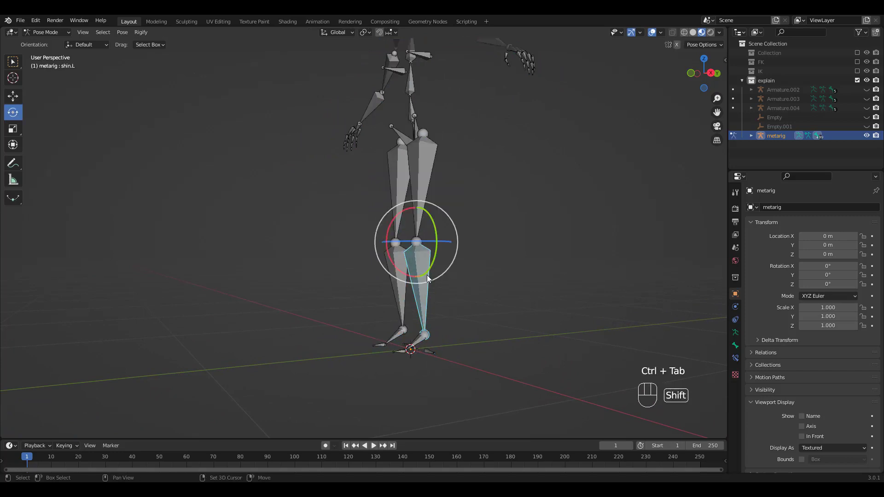
{"action": "key", "text": "shift+i"}
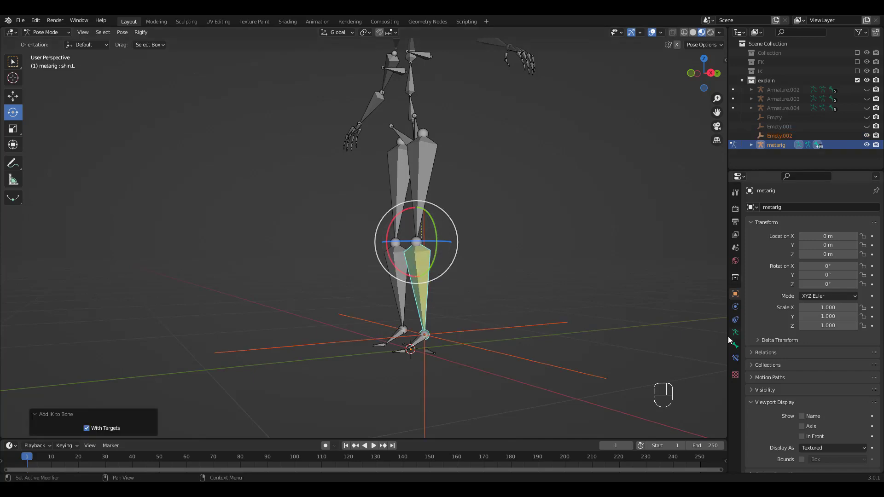
{"action": "left_click", "coordinate": [735, 358]}
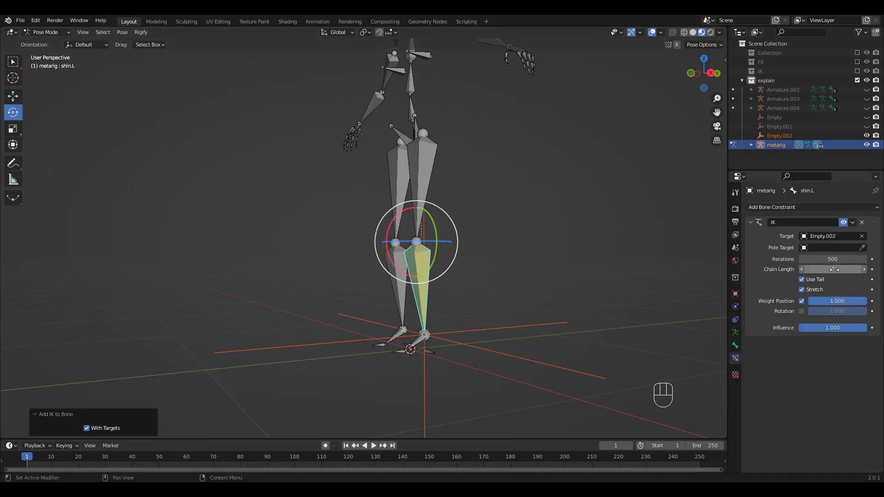
{"action": "left_click", "coordinate": [832, 269]}
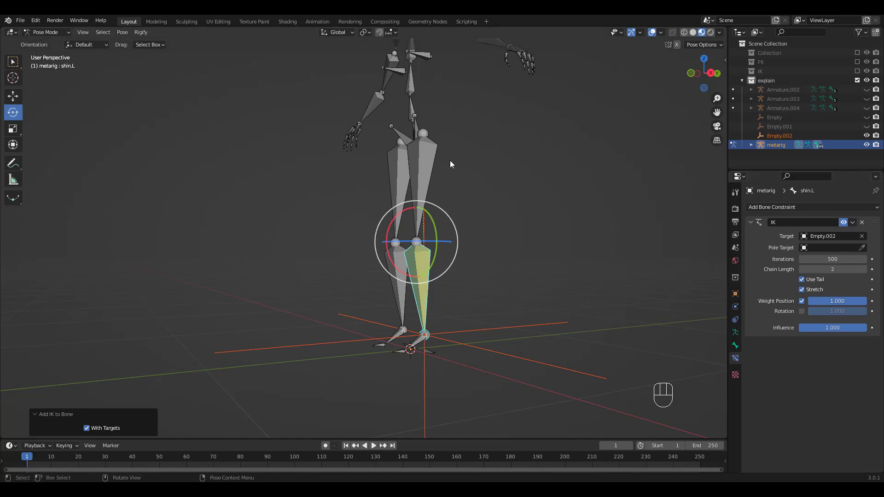
{"action": "mouse_move", "coordinate": [462, 256]}
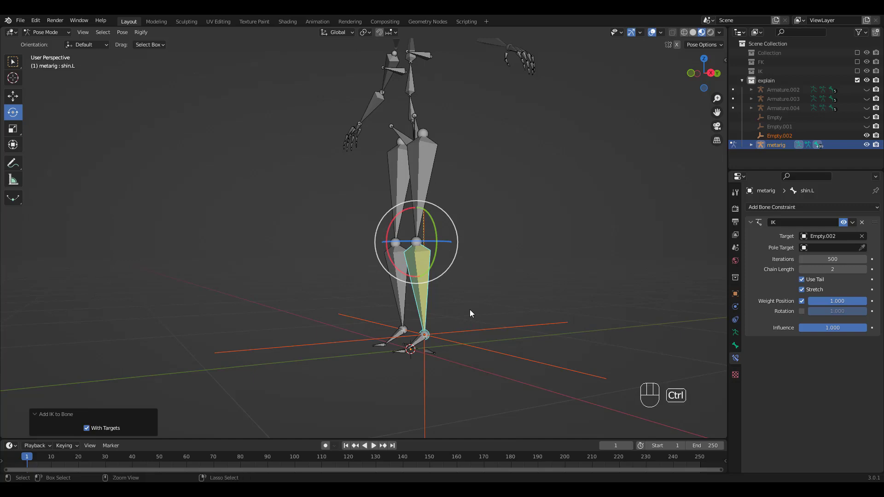
{"action": "key", "text": "ctrl+tab"}
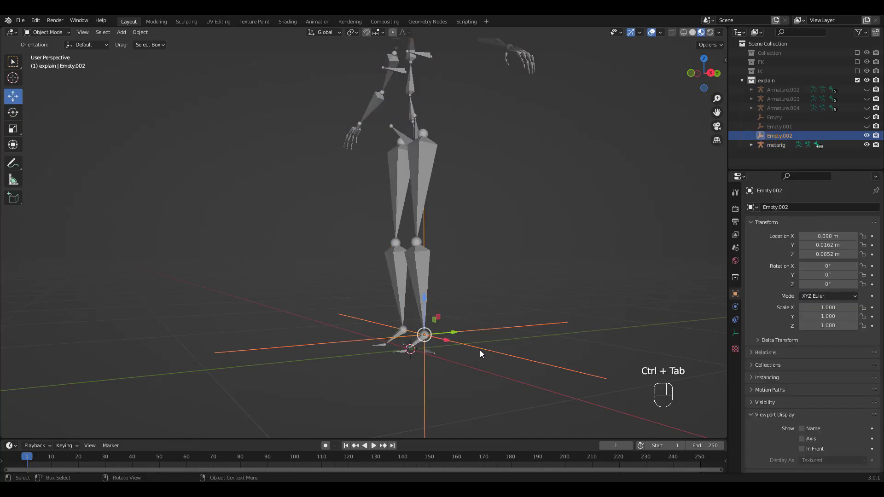
- Scale Empty.002 to 0.122, test-bend the leg by moving it, then undo the move
{"action": "key", "text": "s"}
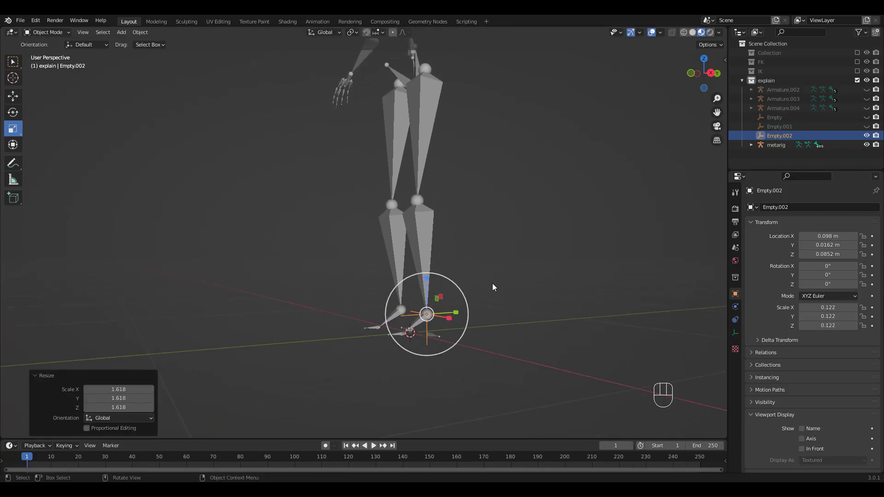
{"action": "key", "text": "KP_3"}
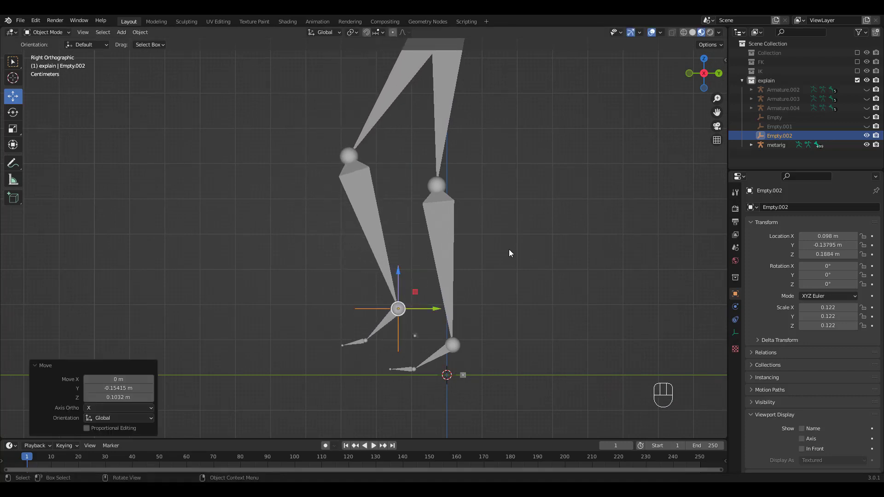
{"action": "key", "text": "ctrl+z"}
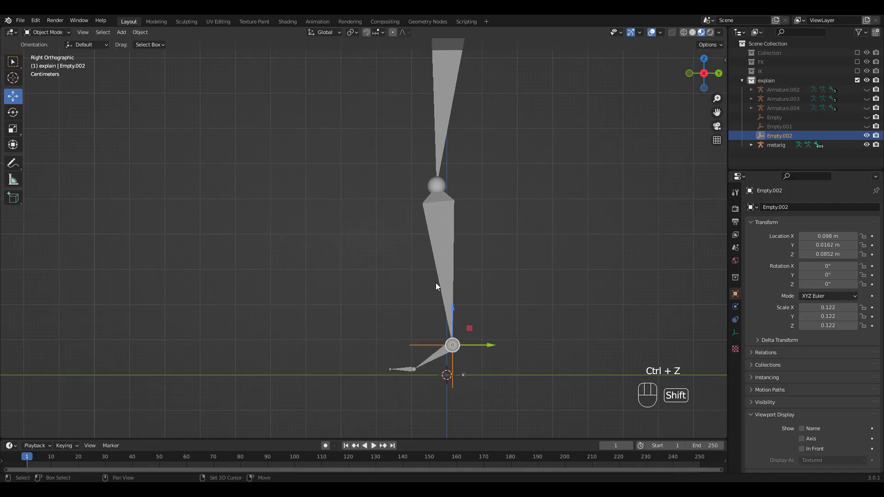
{"action": "left_click_drag", "start_coordinate": [440, 226], "coordinate": [440, 146]}
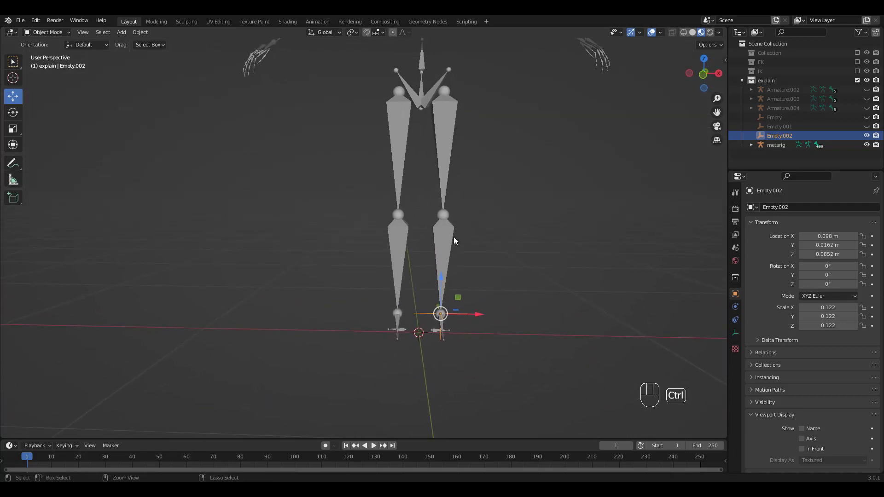
{"action": "key", "text": "shift+a"}
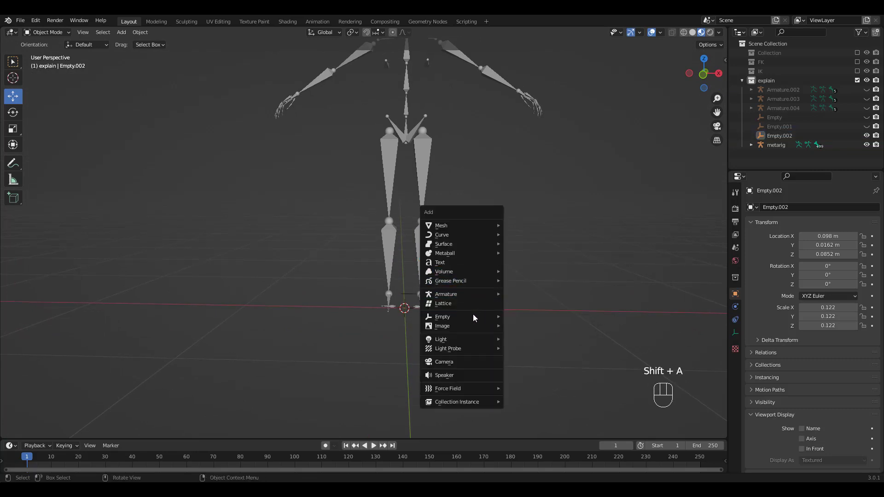
- Add a cube empty, Empty.003, scaled to 0.063 and moved in front of the leg
{"action": "left_click", "coordinate": [442, 316]}
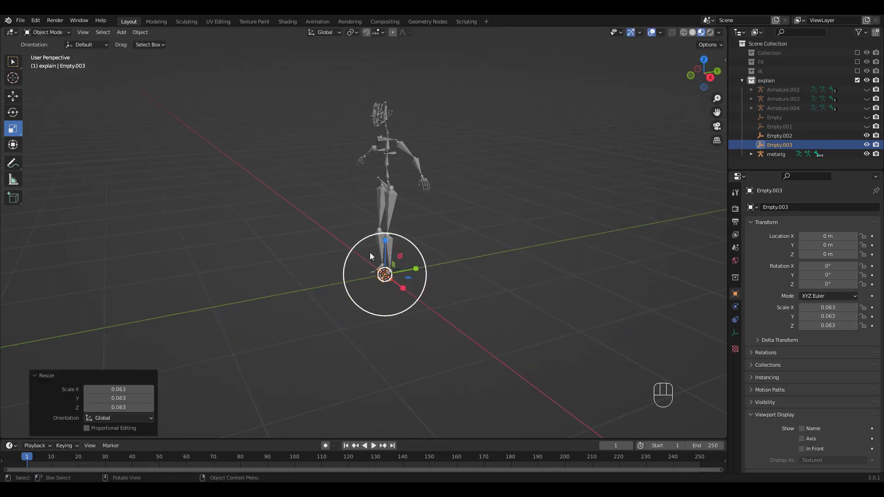
{"action": "key", "text": "g"}
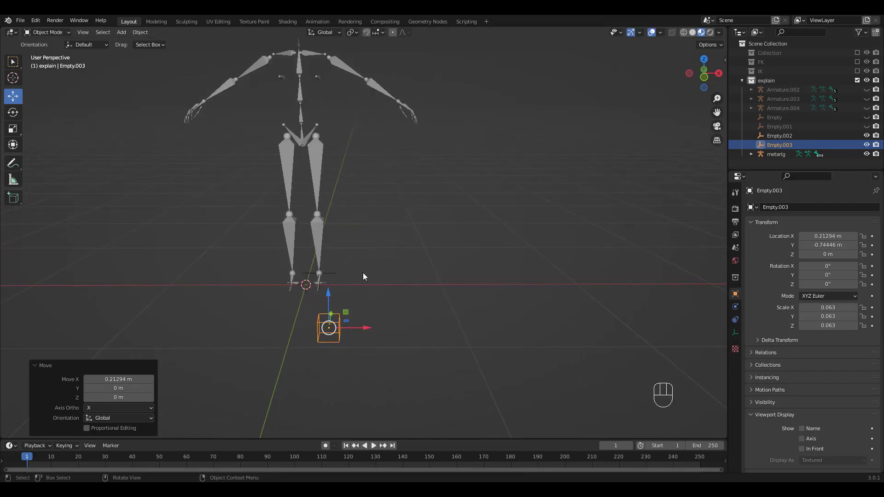
{"action": "key", "text": "g"}
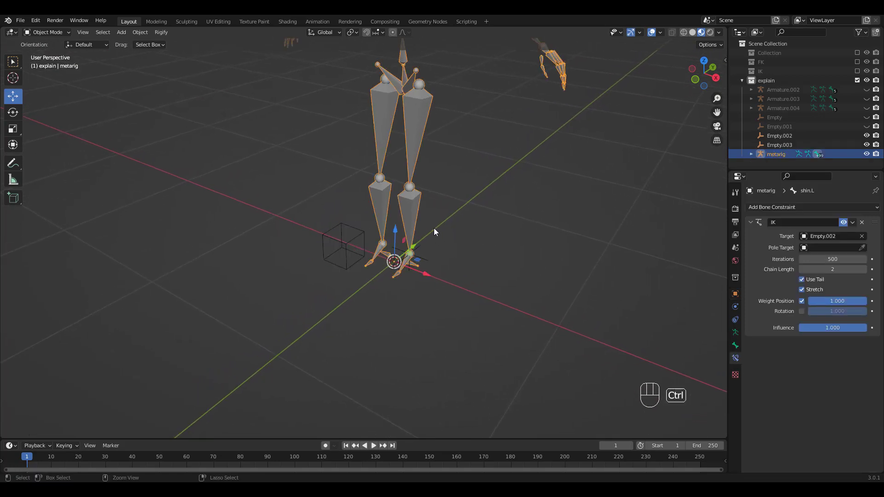
- Set the left shin IK Pole Target to Empty.003 and Pole Angle to -90°
{"action": "key", "text": "Ctrl+Tab"}
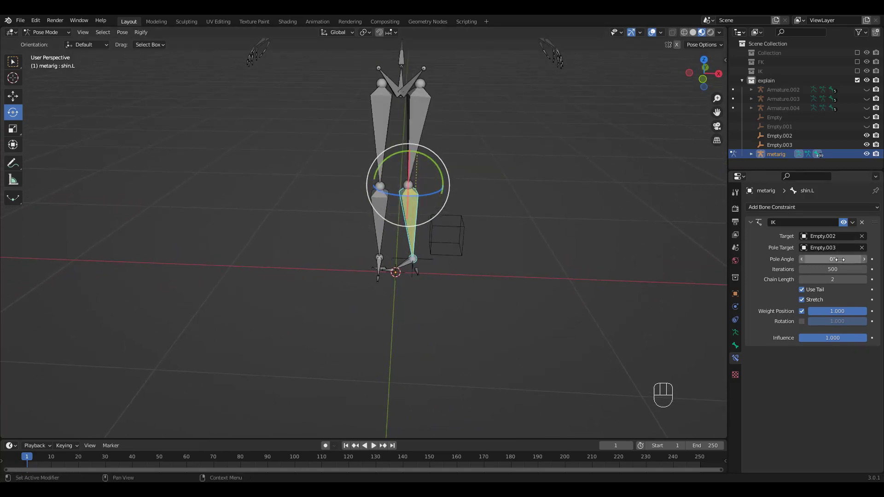
{"action": "left_click_drag", "start_coordinate": [846, 259], "coordinate": [818, 259]}
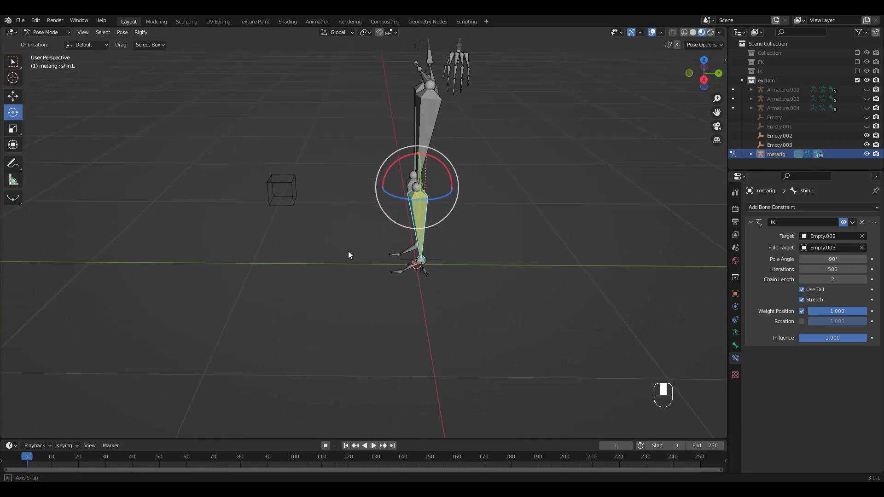
{"action": "key", "text": "Ctrl+Tab"}
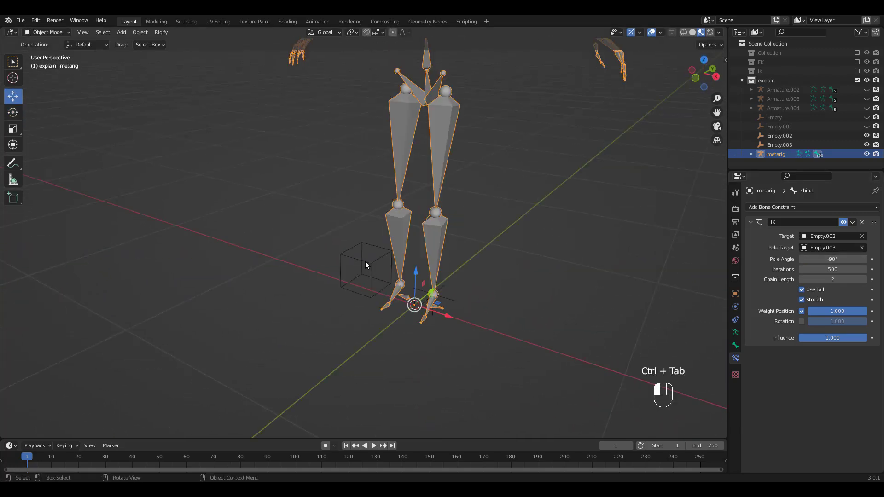